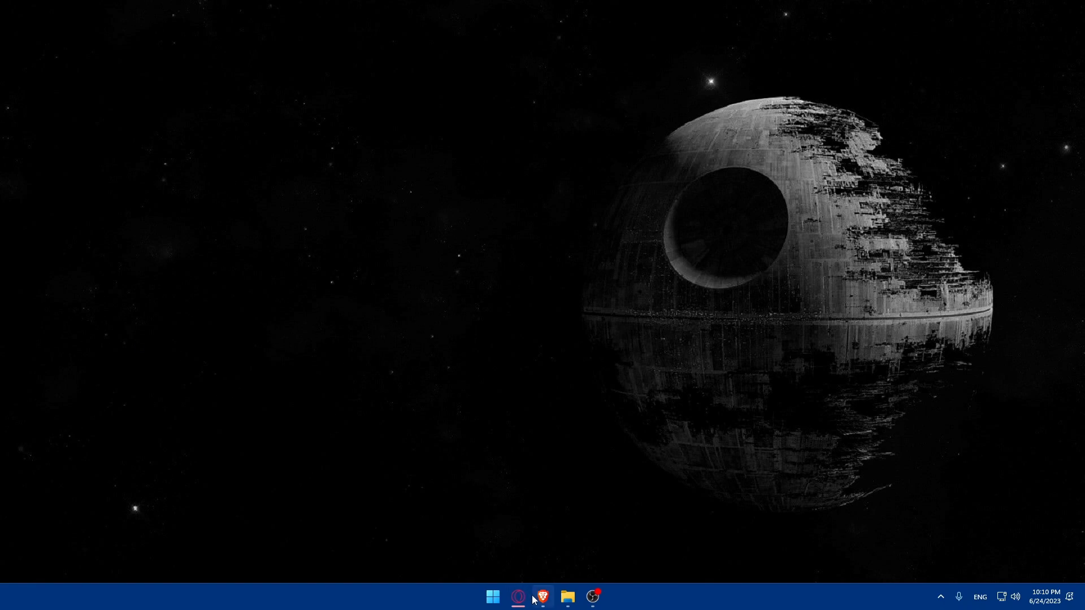
Step: Launch Brave and go to weebly.com
left_click(543, 597)
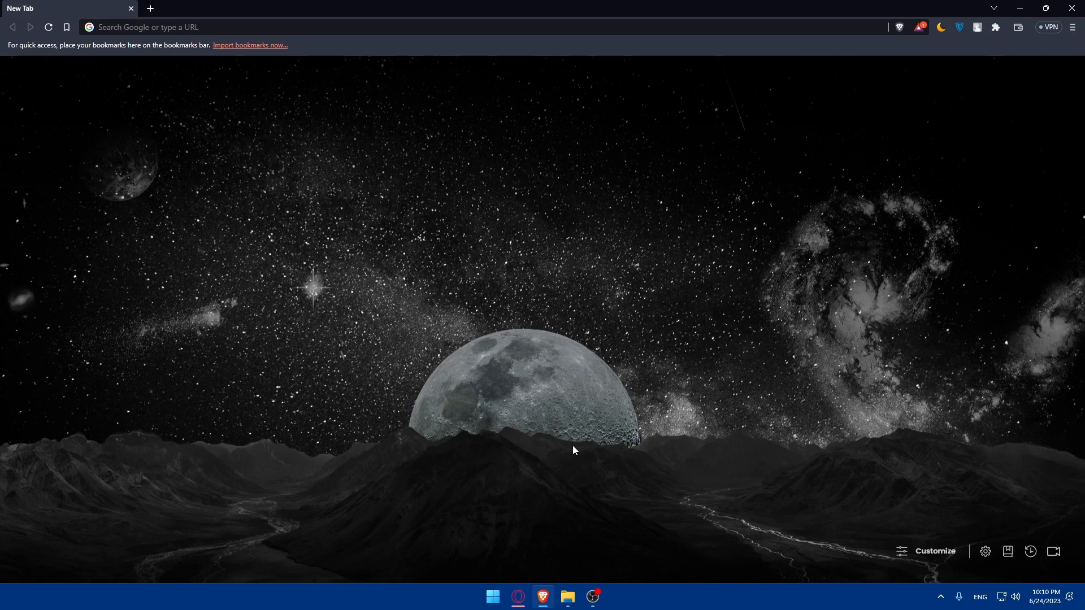
mouse_move(292, 309)
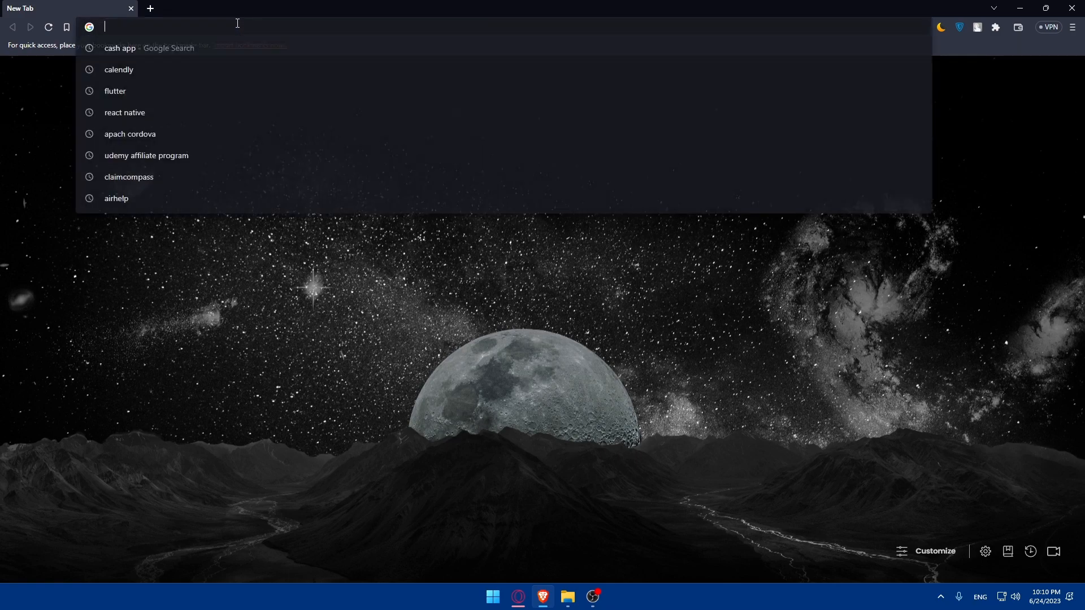
type("weebly.com")
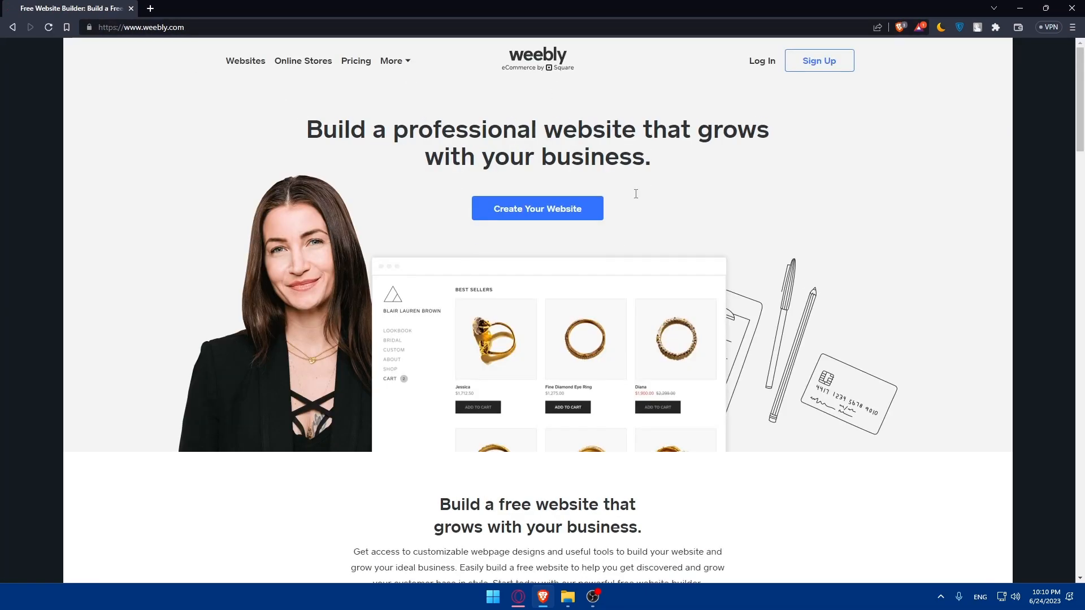
mouse_move(422, 220)
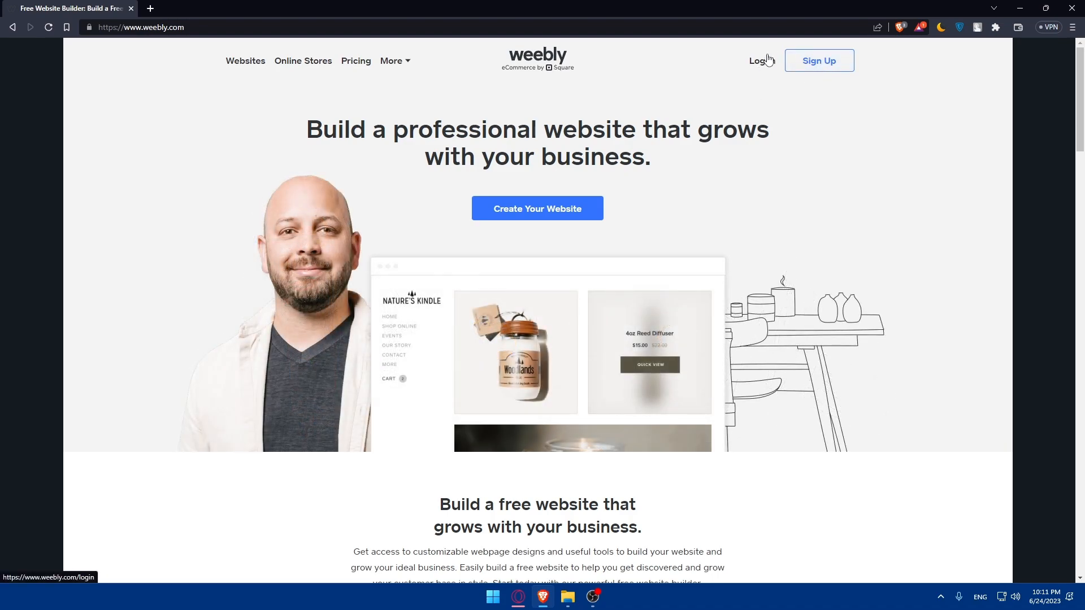
mouse_move(759, 114)
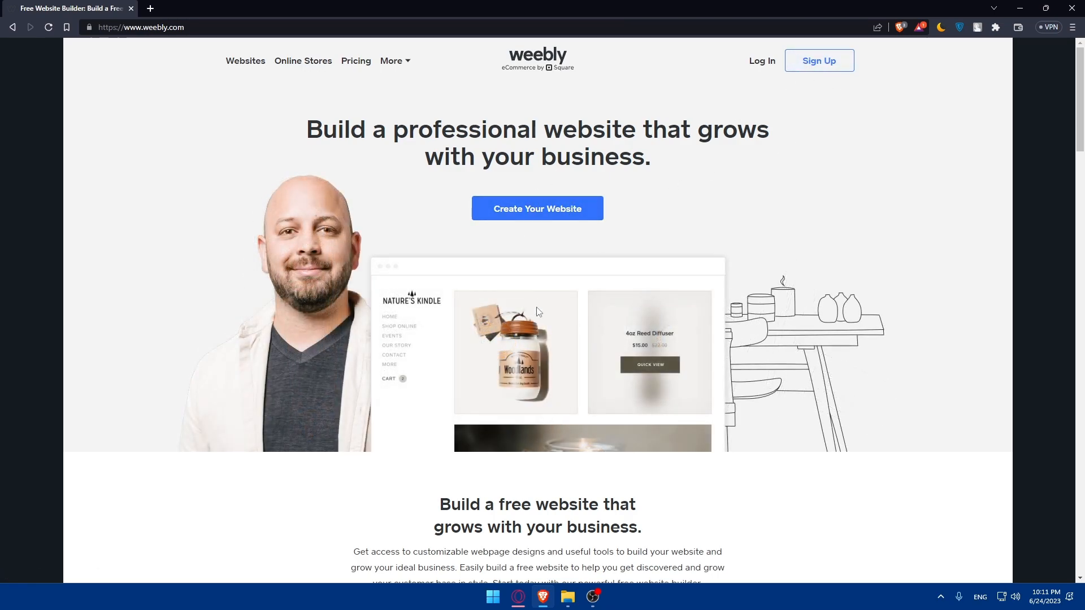
scroll("down", 3)
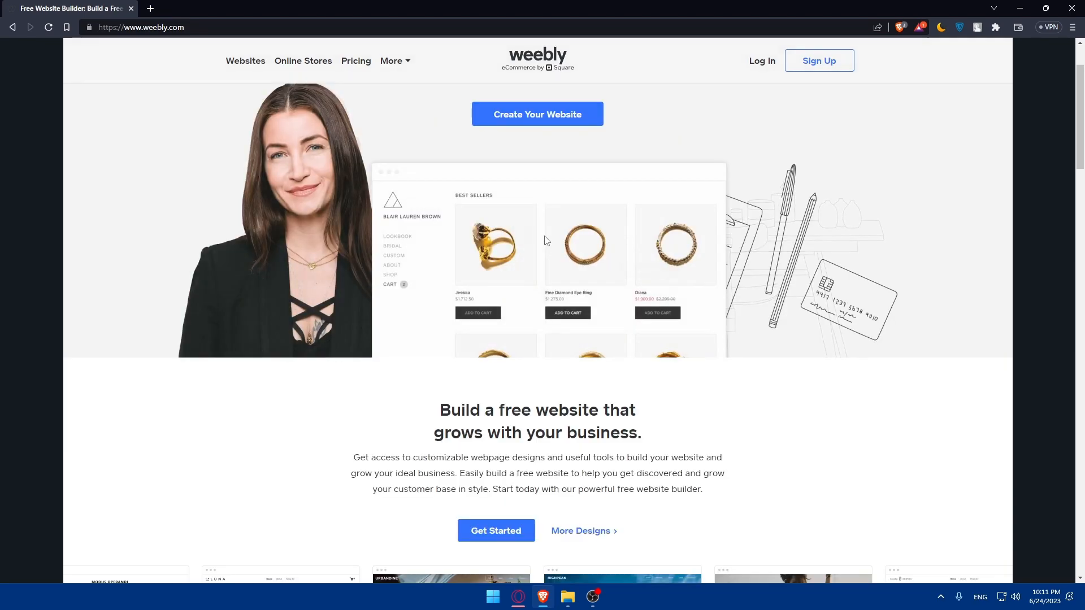
scroll("down", 3)
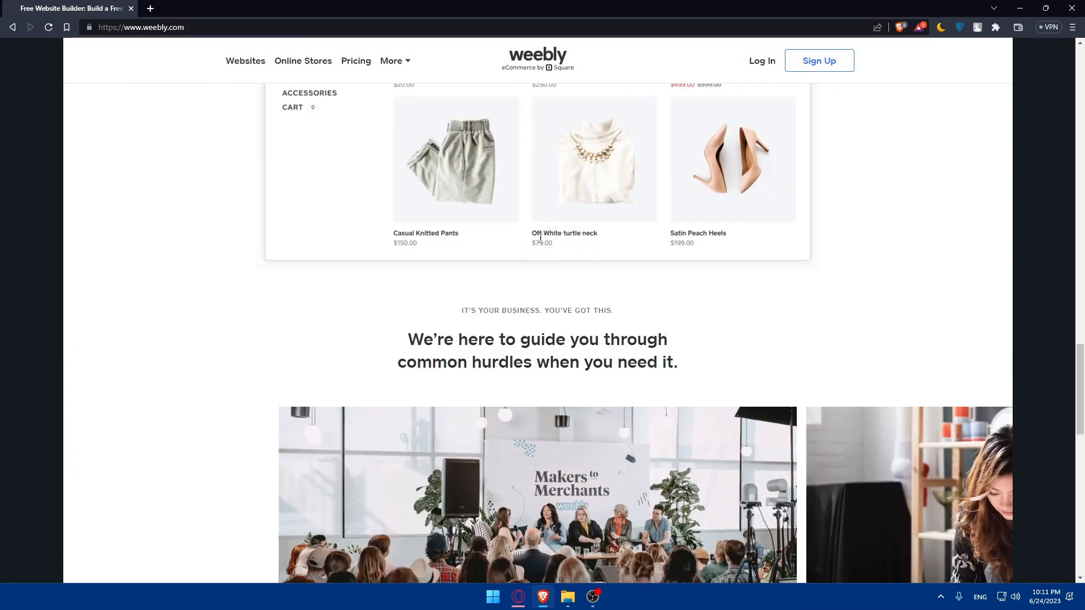
scroll("down", 3)
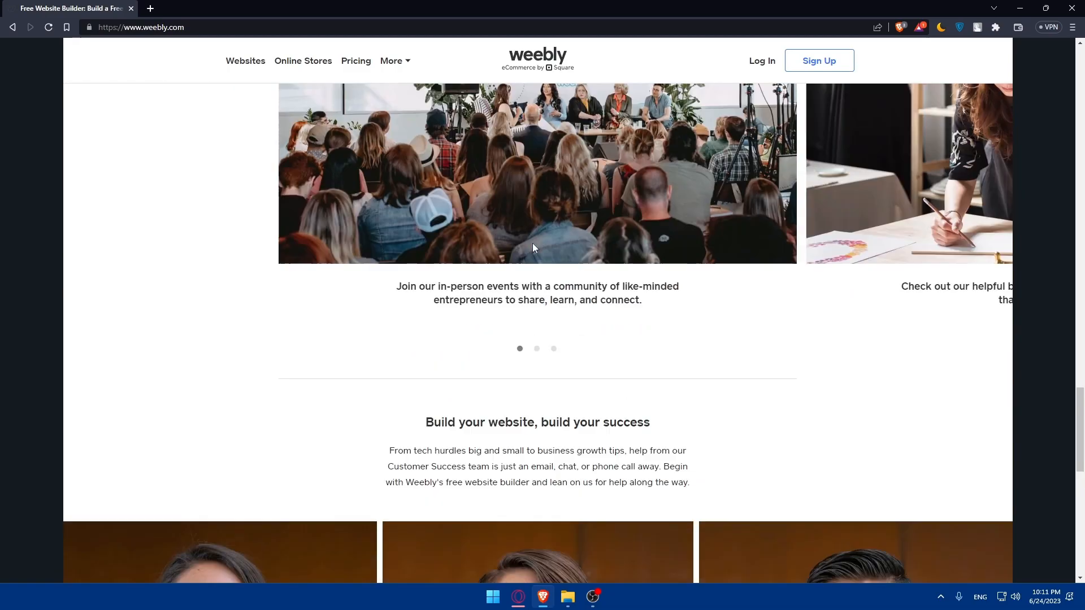
scroll("up", 3)
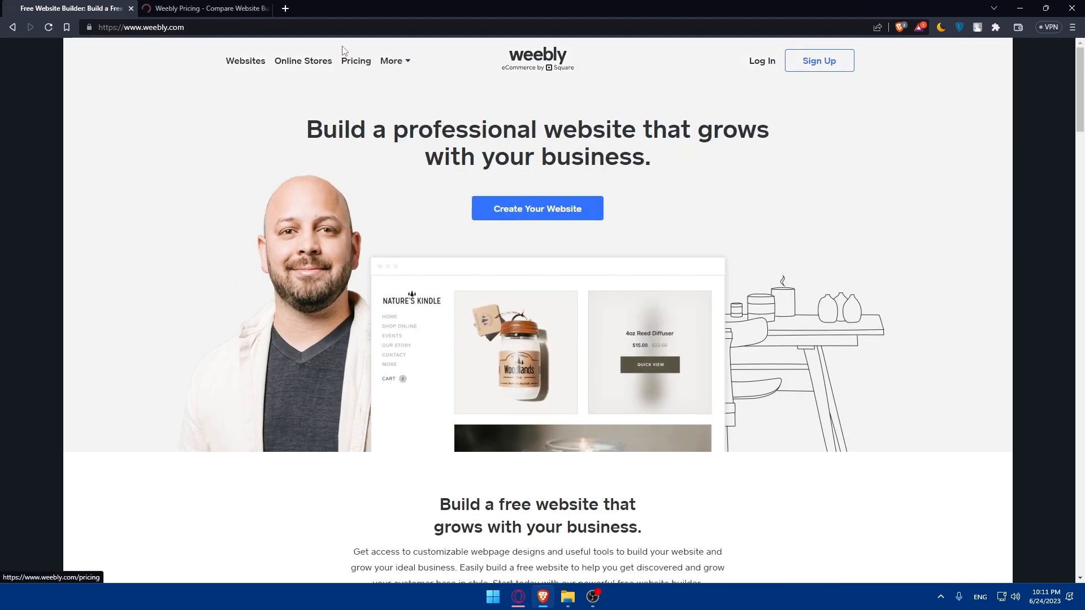
left_click(200, 8)
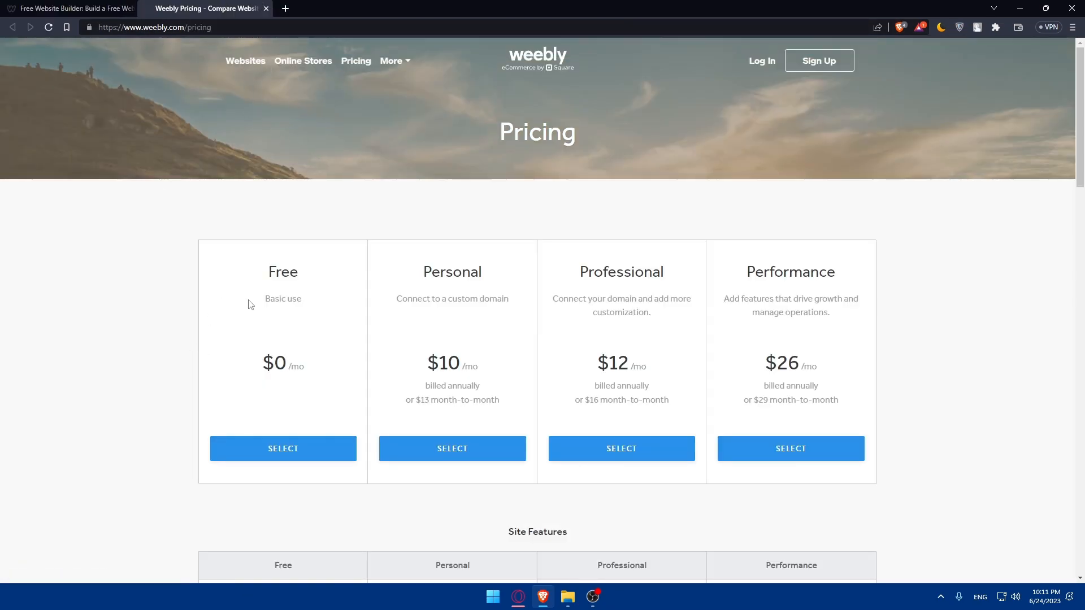
scroll("down", 3)
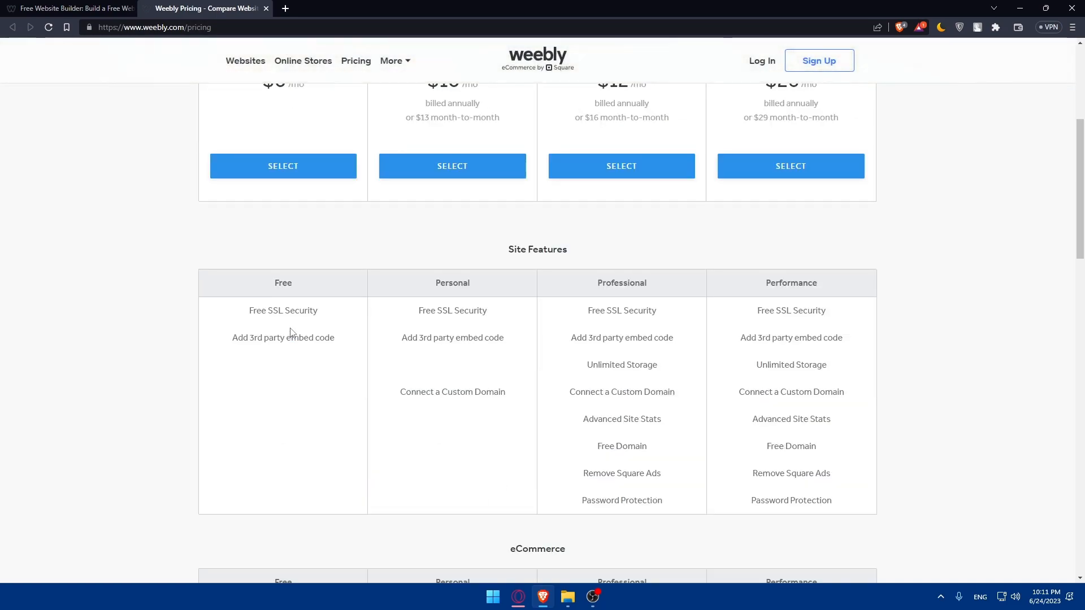
left_click(69, 7)
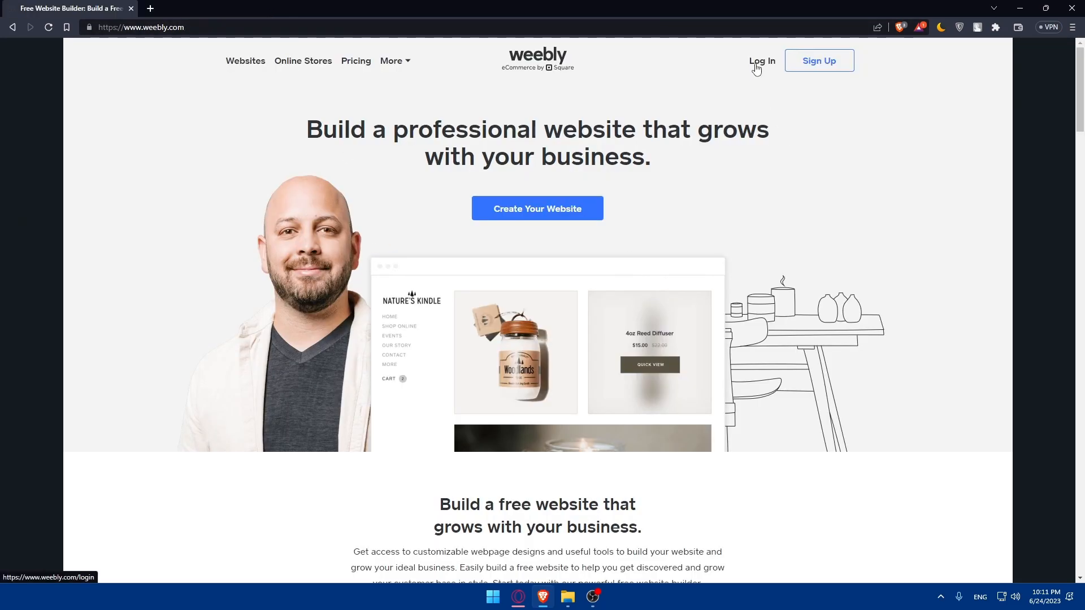
Step: Log in to Weebly using the Google account from the account chooser
left_click(761, 61)
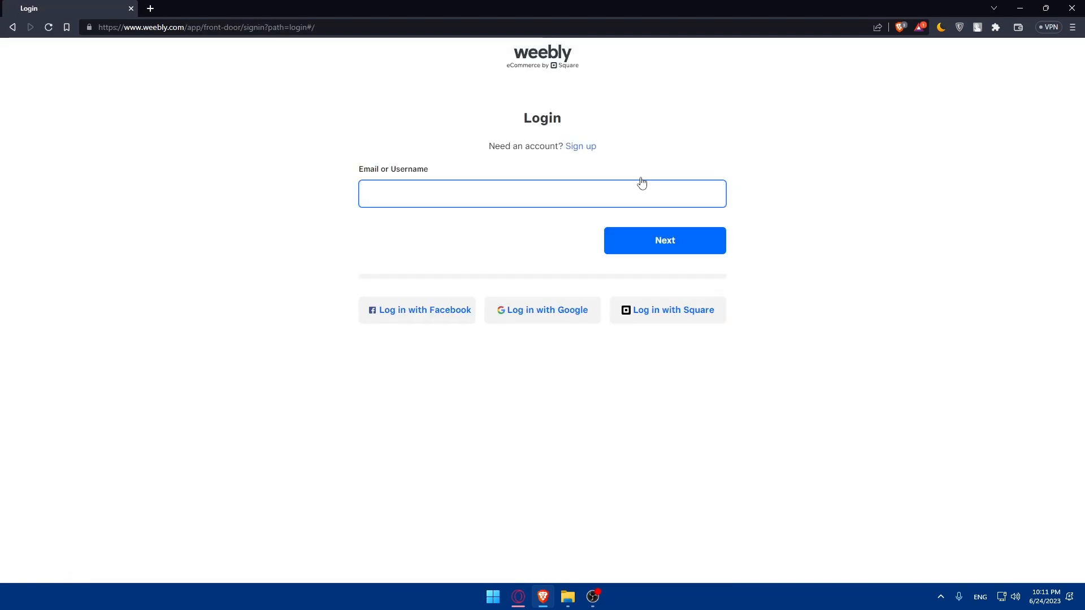
left_click(542, 309)
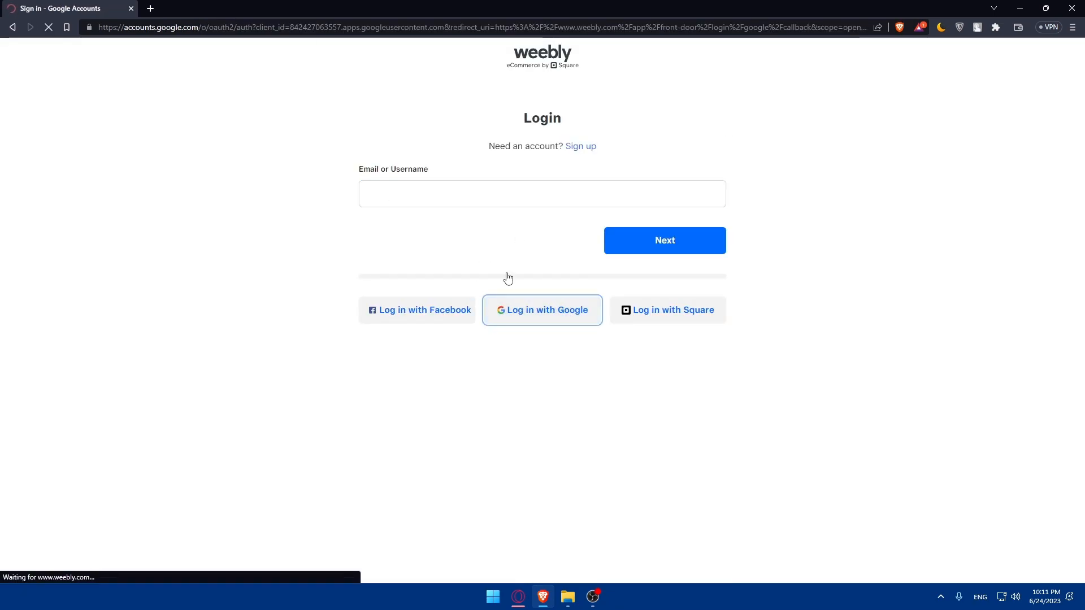
left_click(541, 309)
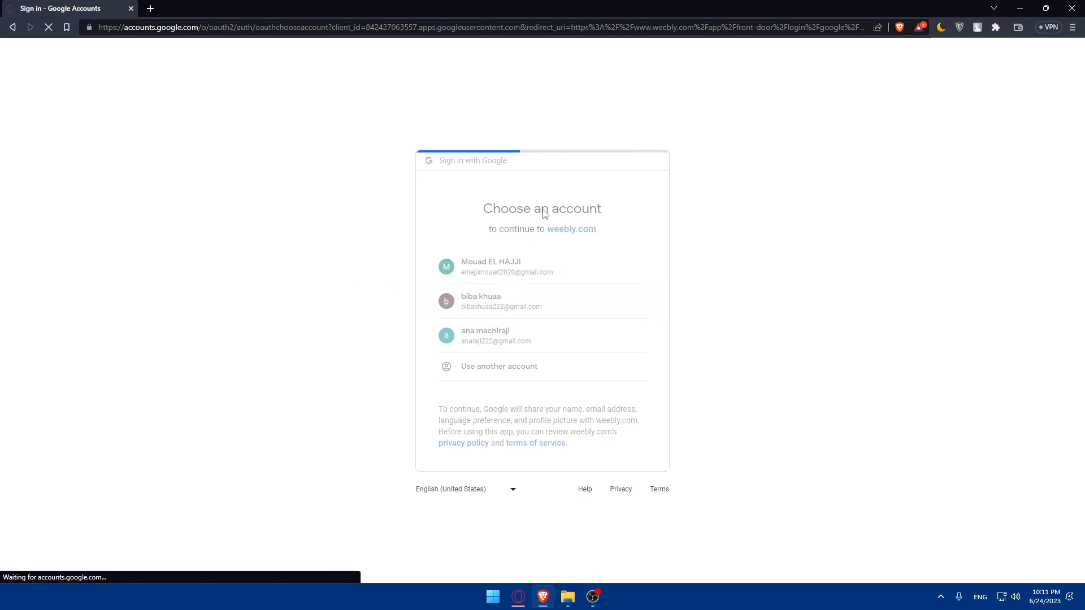
mouse_move(365, 270)
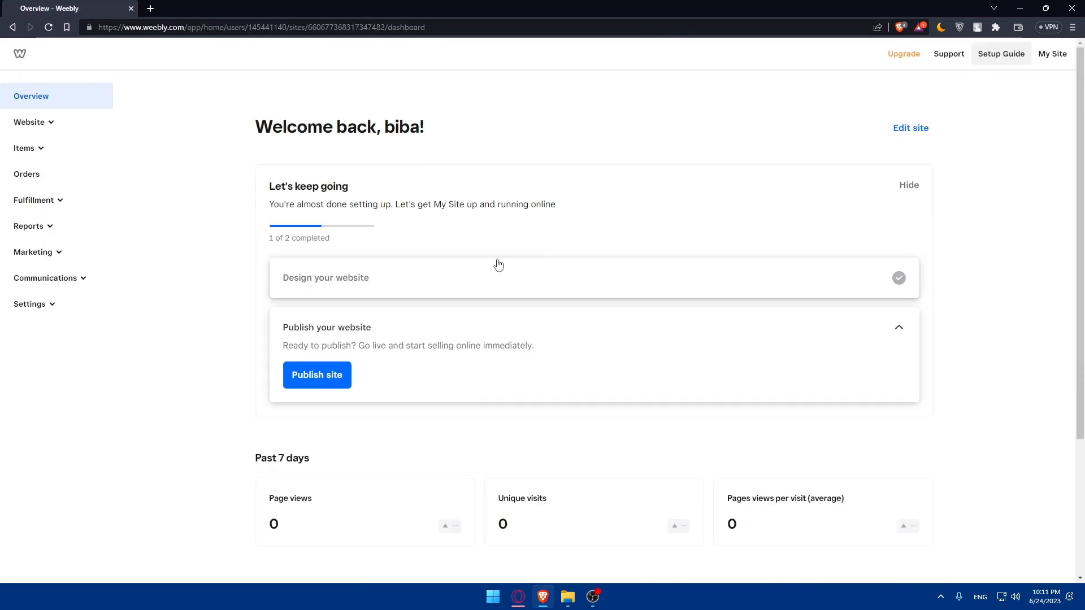
mouse_move(536, 283)
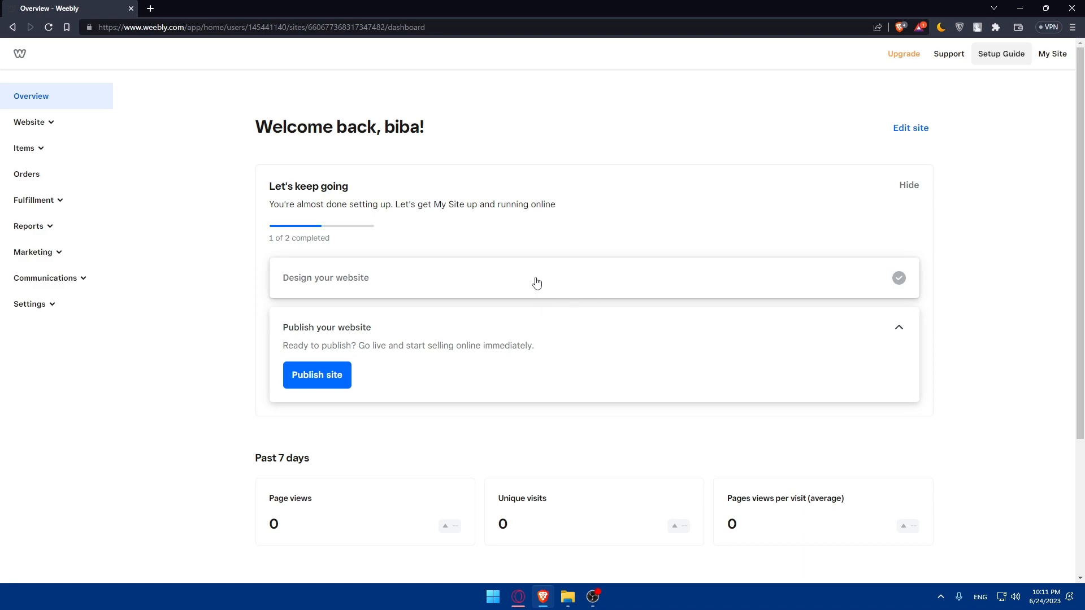
mouse_move(160, 300)
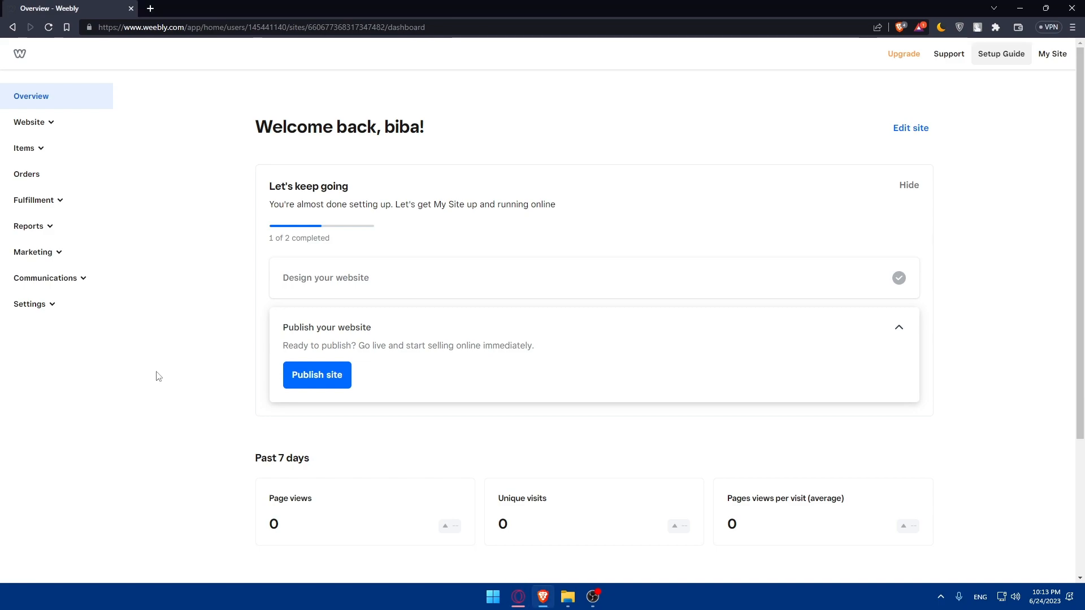
mouse_move(332, 345)
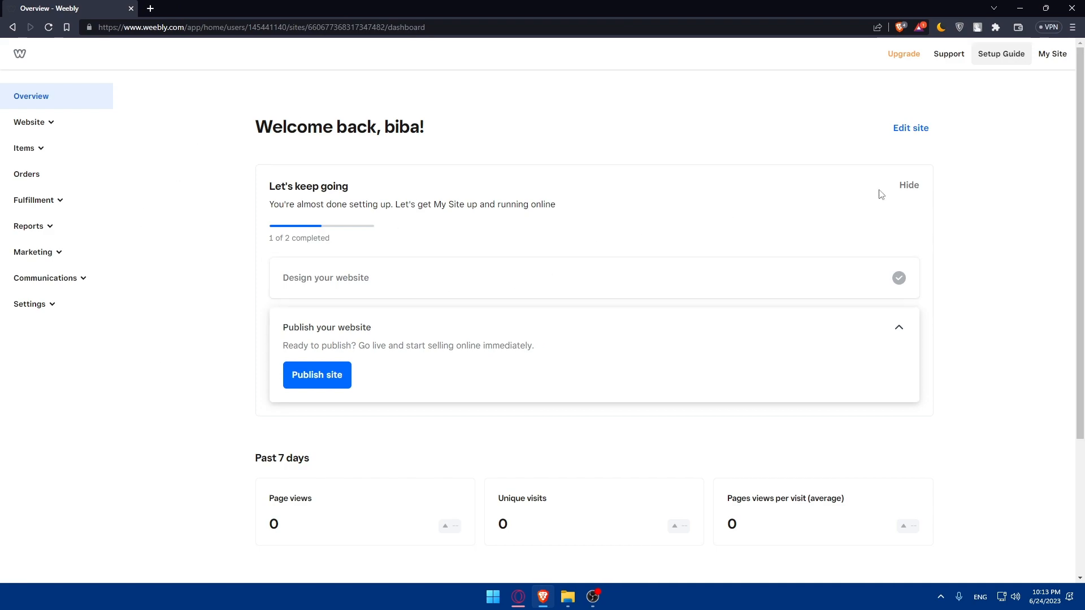
mouse_move(64, 87)
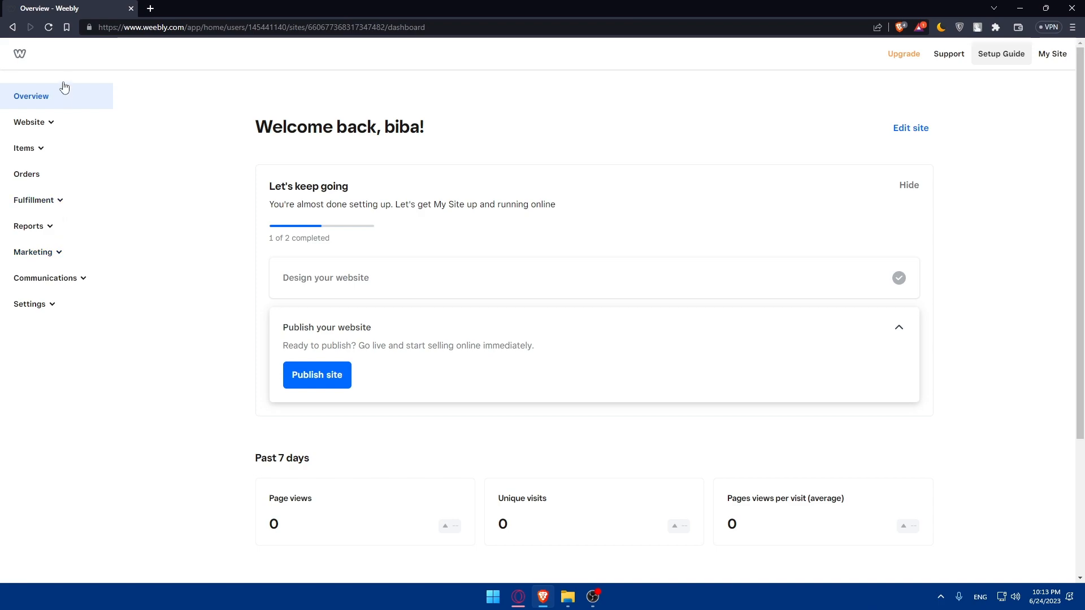
Step: Use the dashboard's Website menu to open the site in the editor
left_click(28, 122)
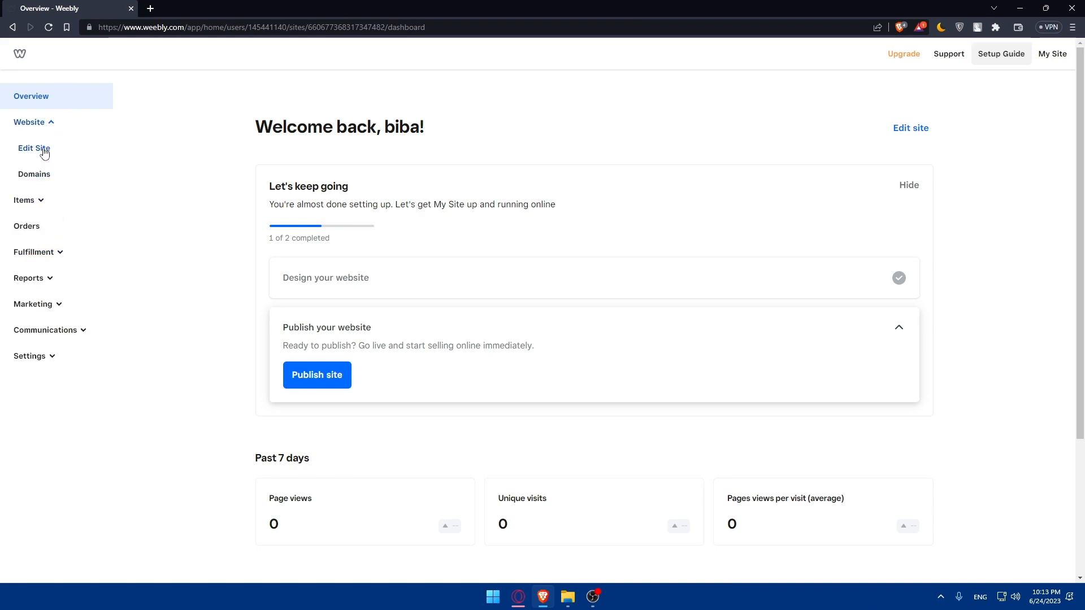
left_click(29, 123)
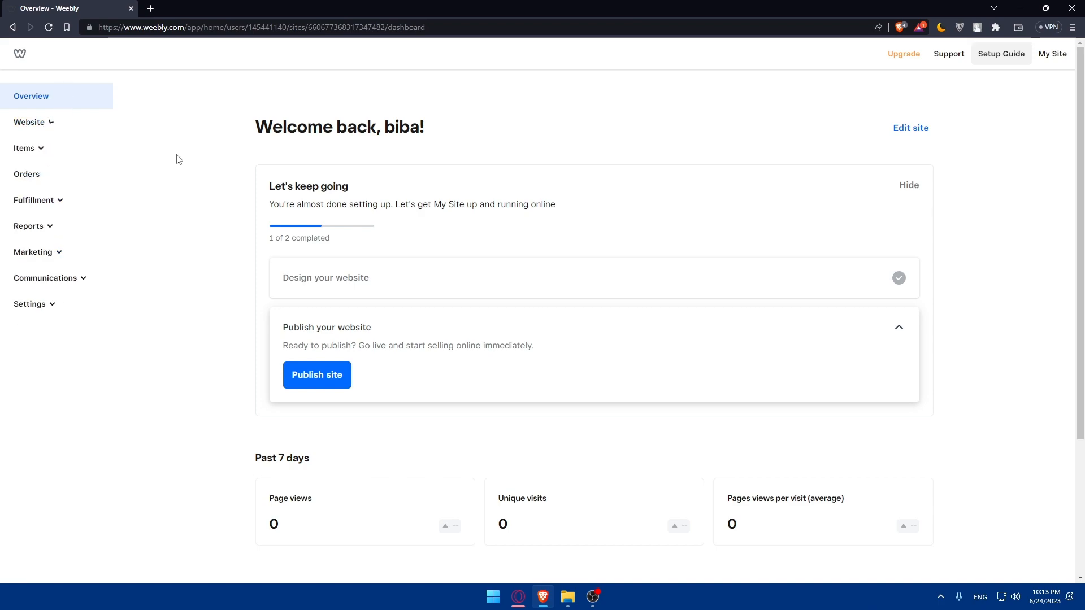
mouse_move(417, 237)
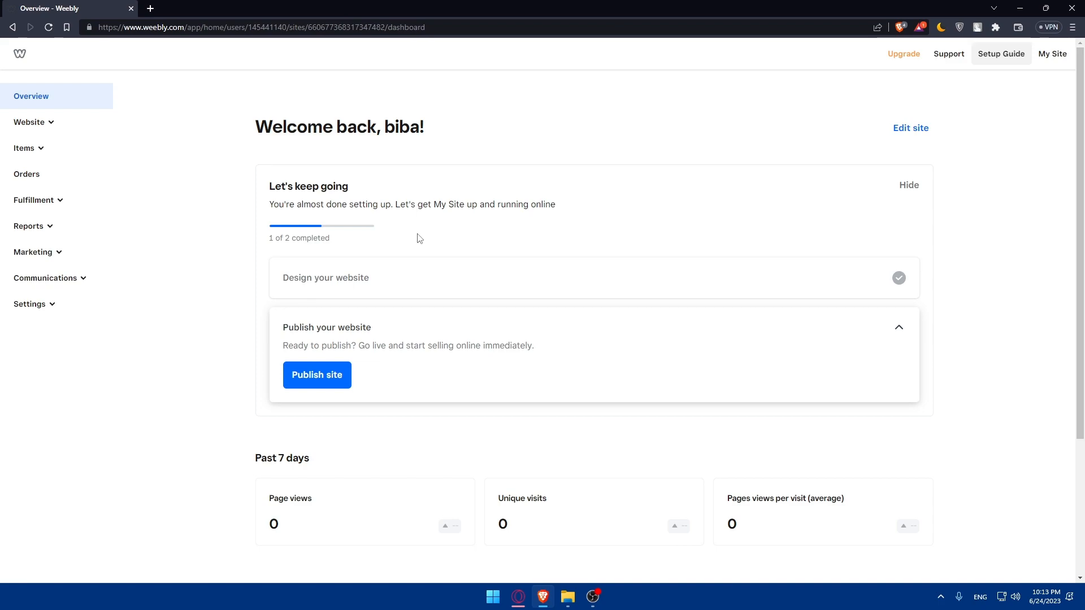
mouse_move(584, 212)
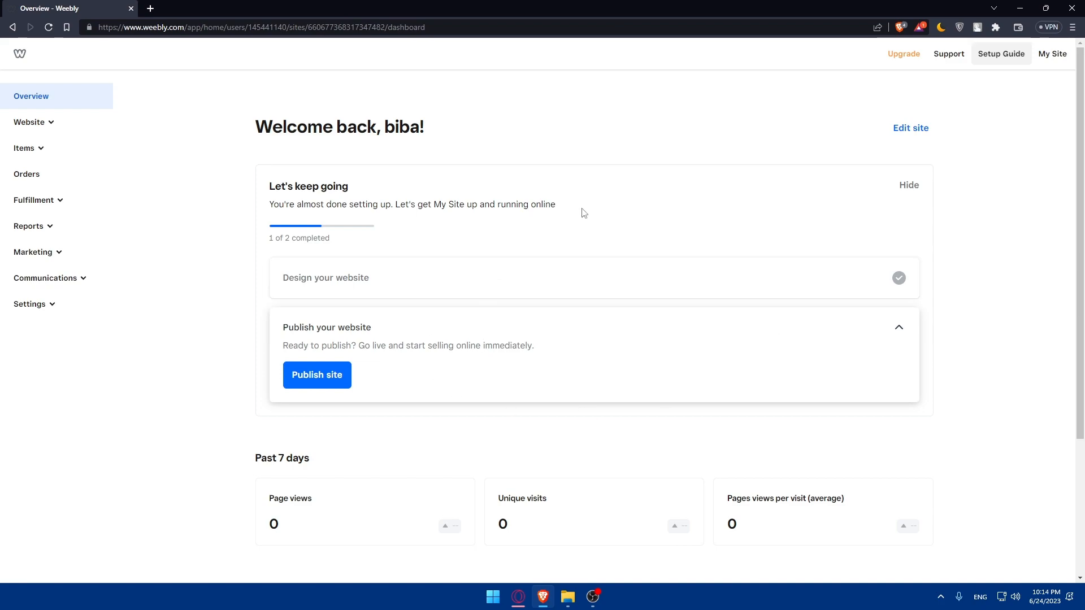
left_click(29, 122)
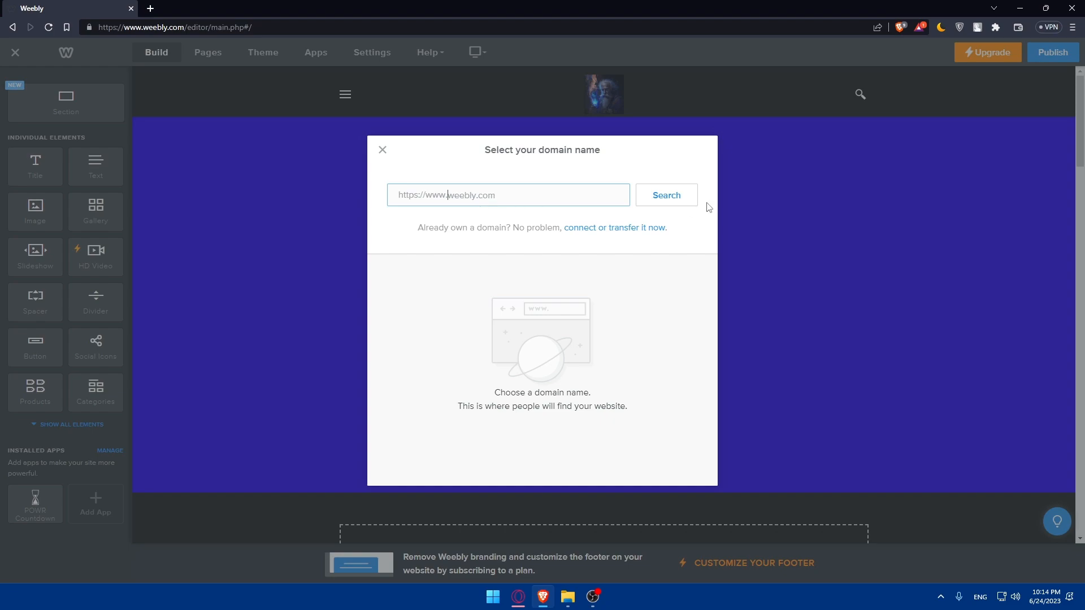
mouse_move(641, 233)
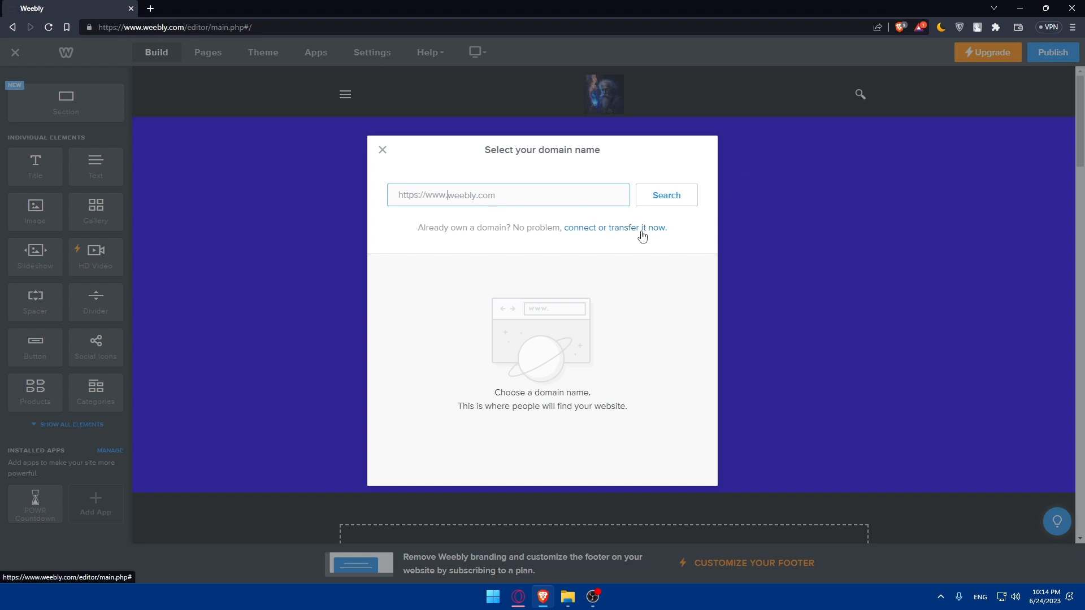
Step: View the connect-or-transfer domain options, go back, and dismiss the domain picker
left_click(614, 228)
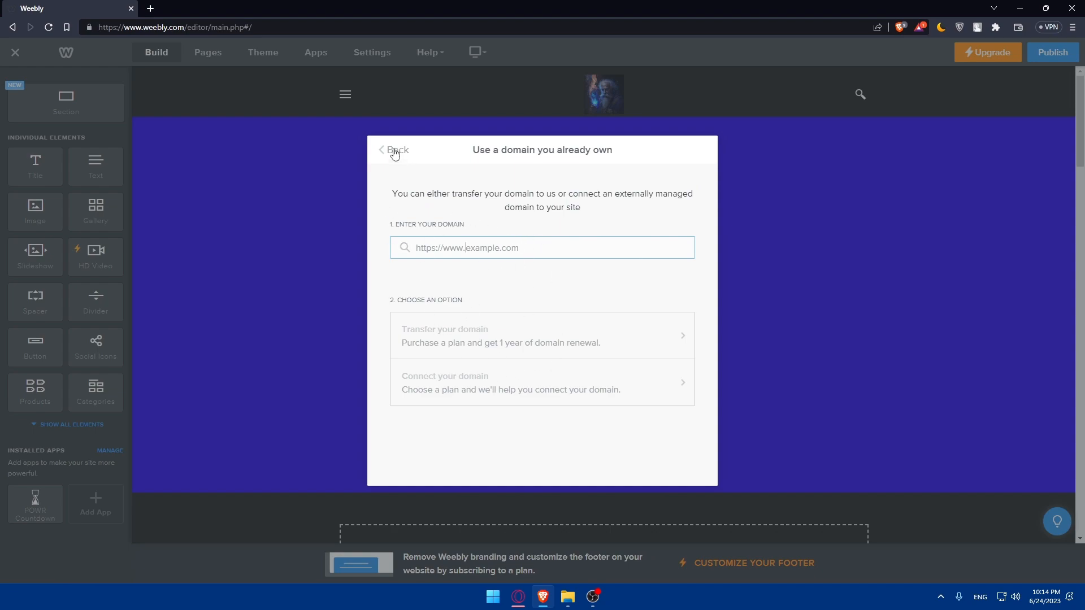
left_click(395, 150)
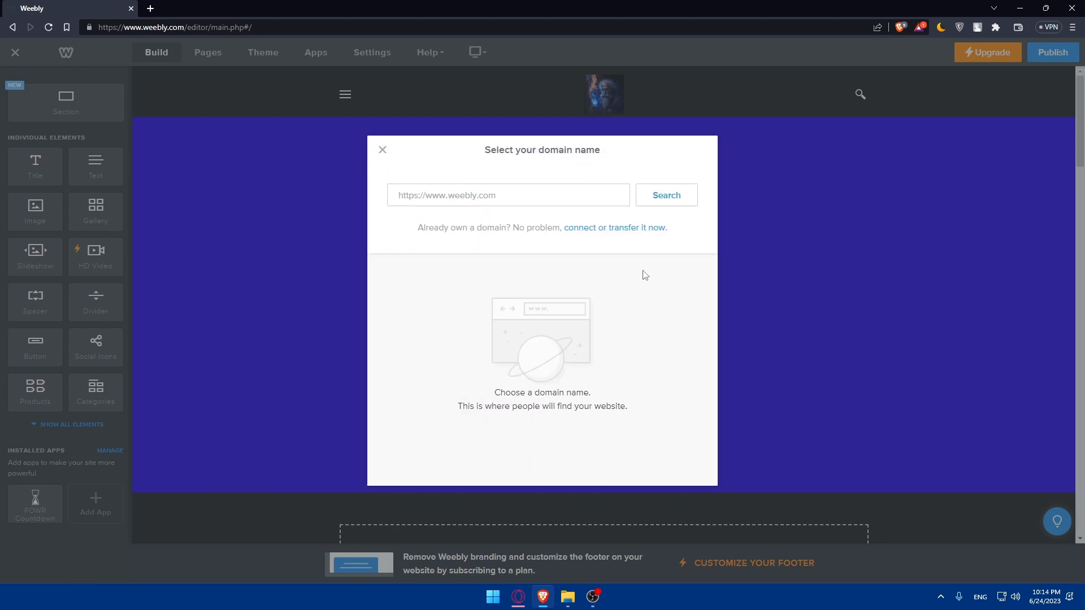
mouse_move(799, 126)
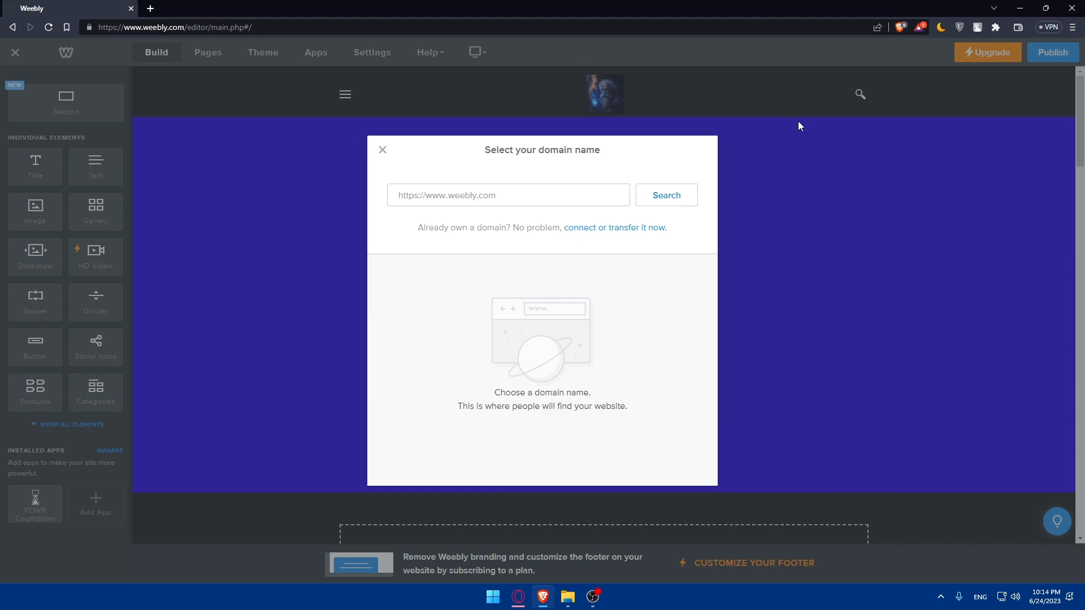
left_click(382, 149)
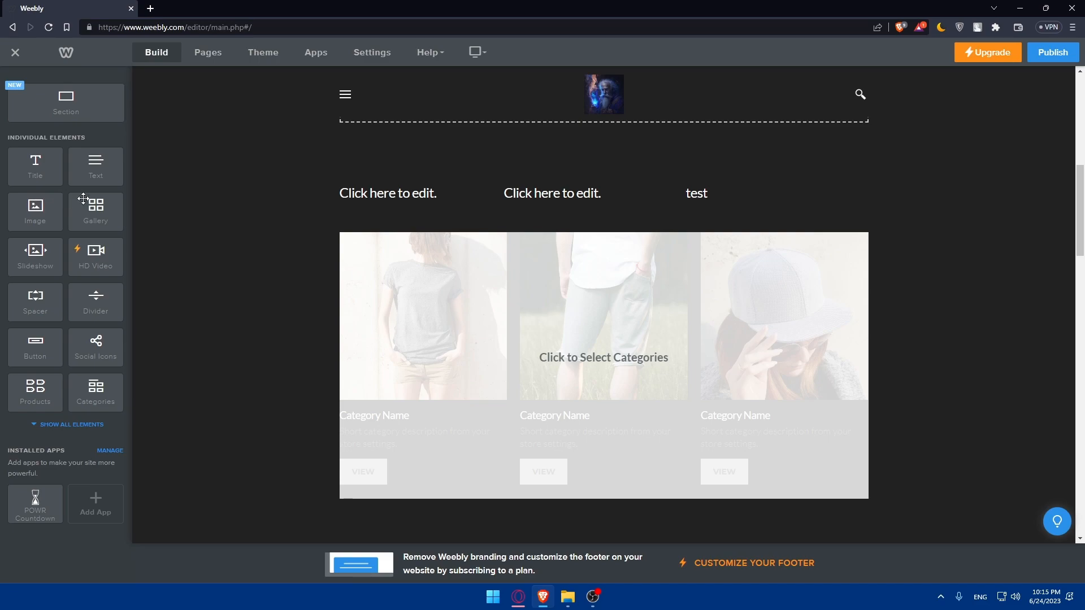
mouse_move(83, 198)
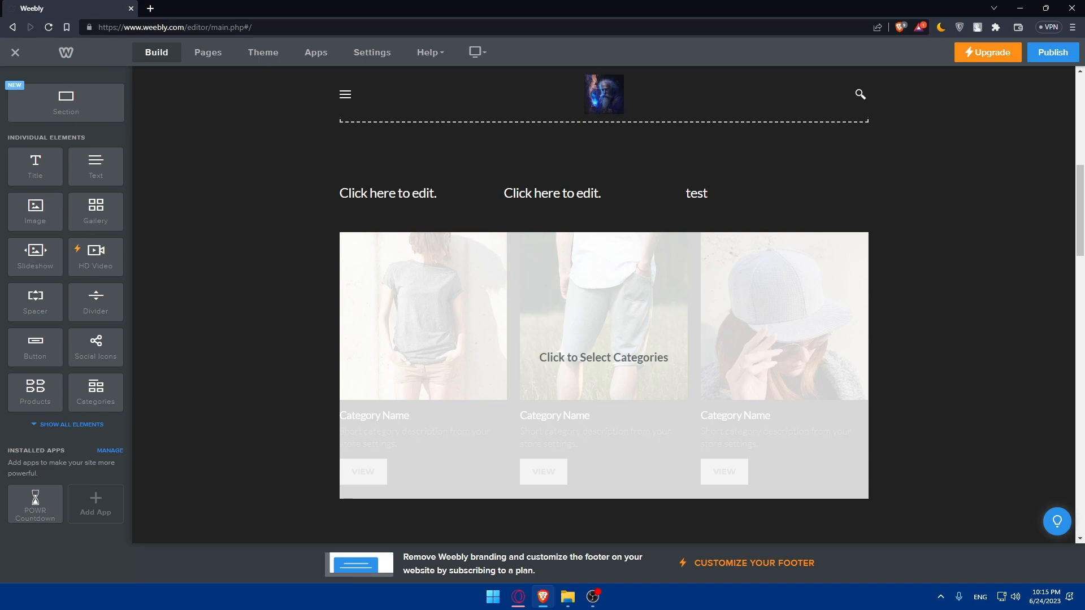
mouse_move(79, 214)
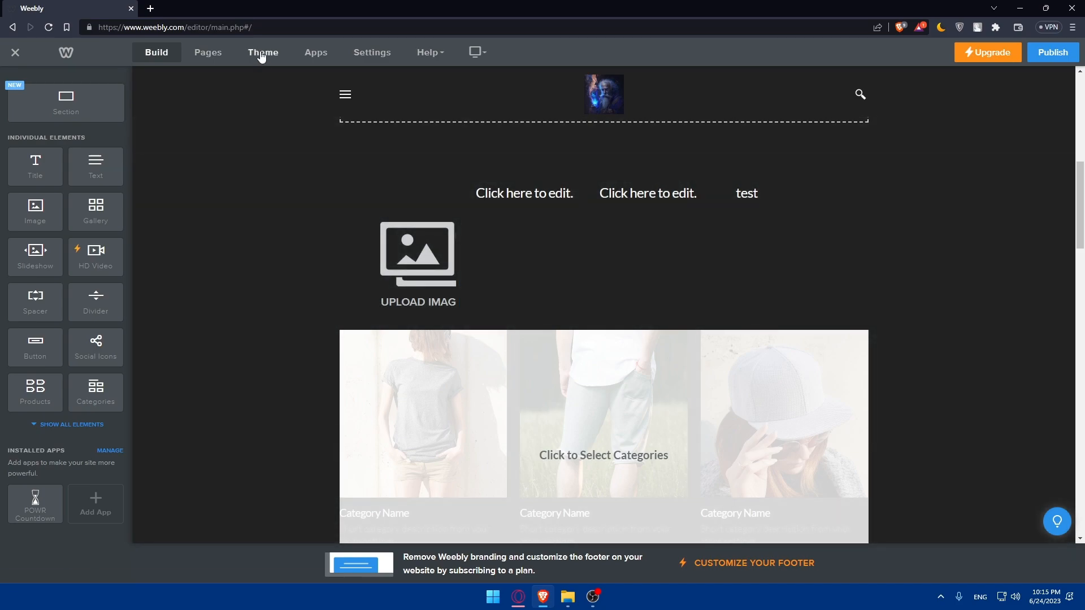
Step: Browse the theme gallery, Change Fonts and Theme Options without changing anything
left_click(262, 52)
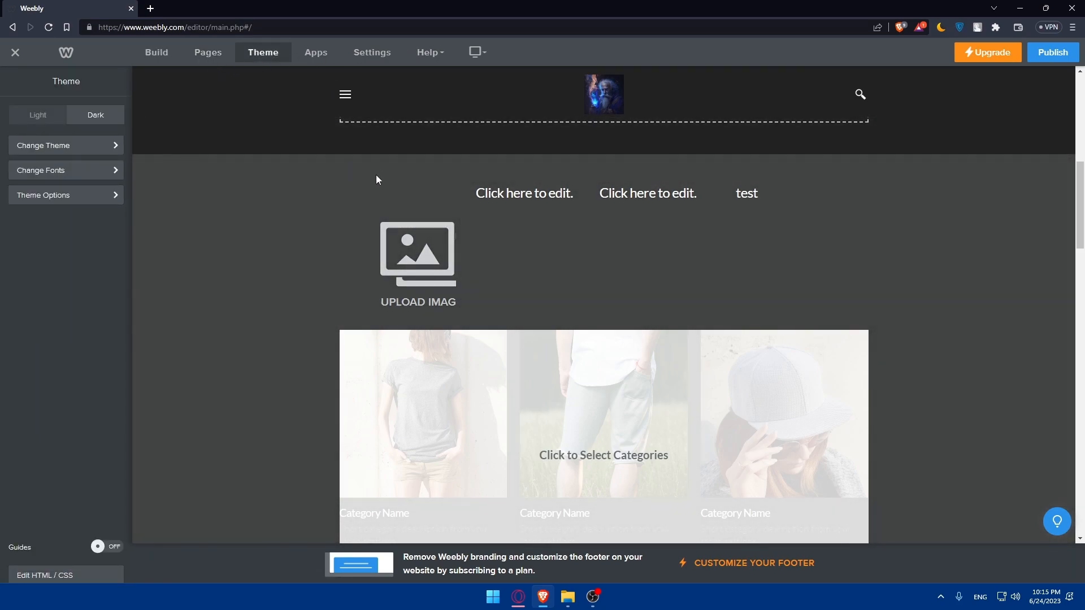
left_click(417, 256)
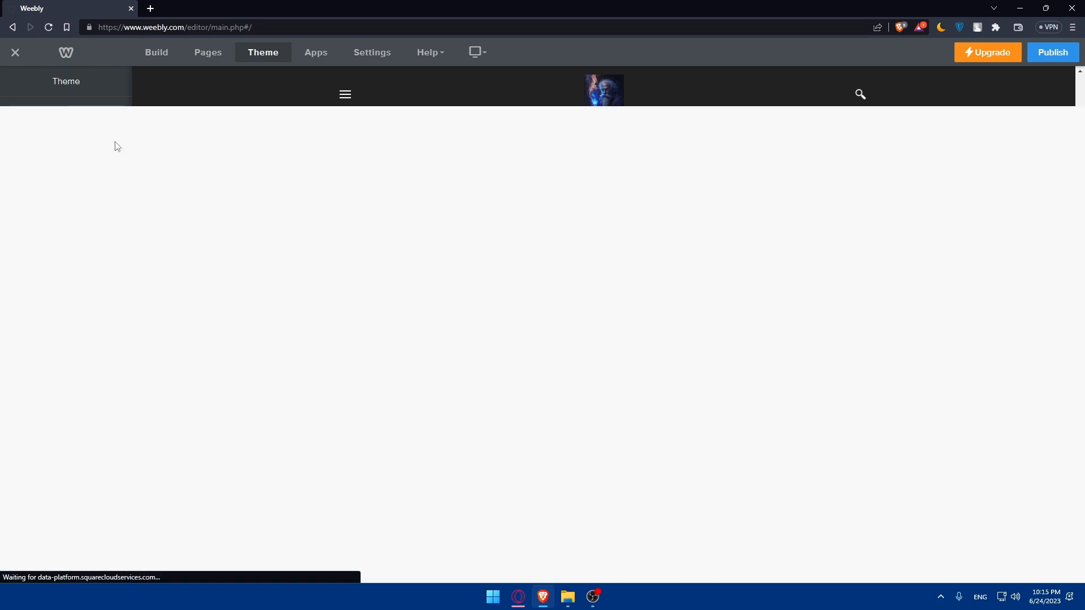
left_click(262, 52)
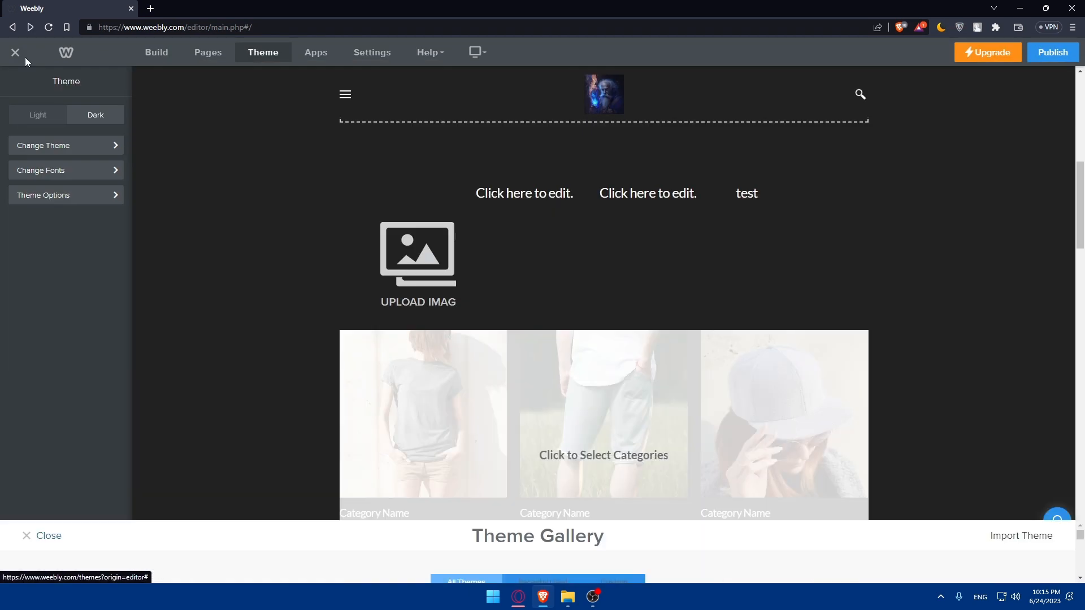
left_click(43, 195)
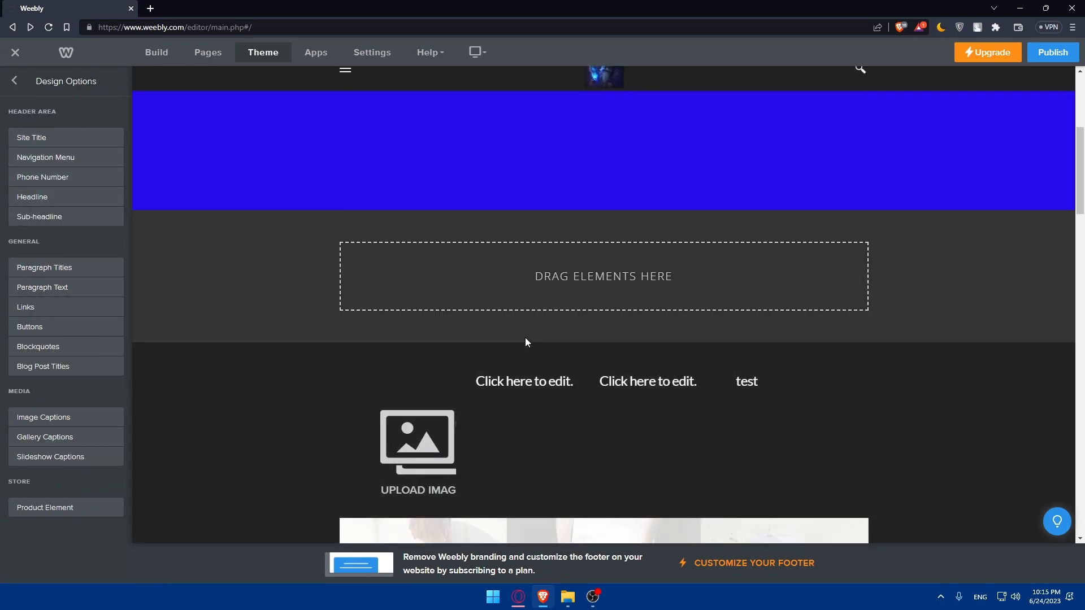
left_click(13, 81)
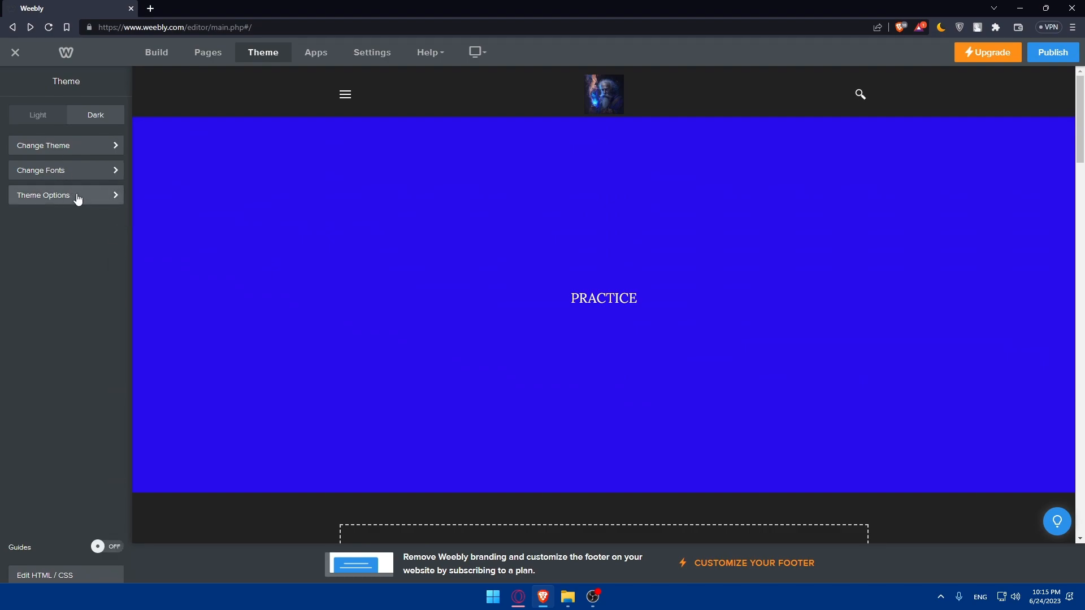
left_click(43, 195)
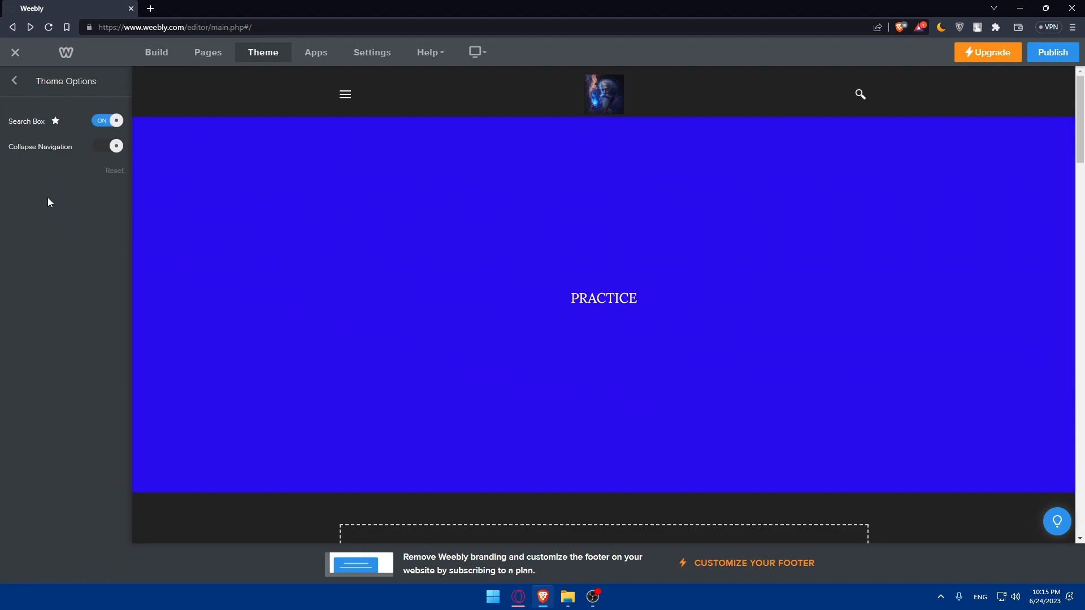
left_click(13, 81)
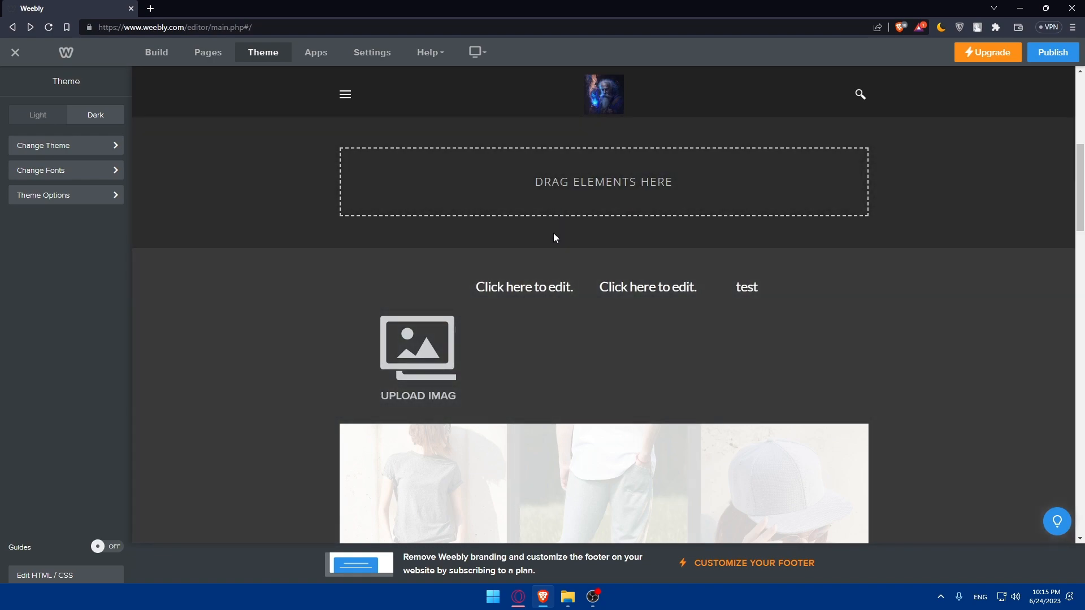
mouse_move(581, 264)
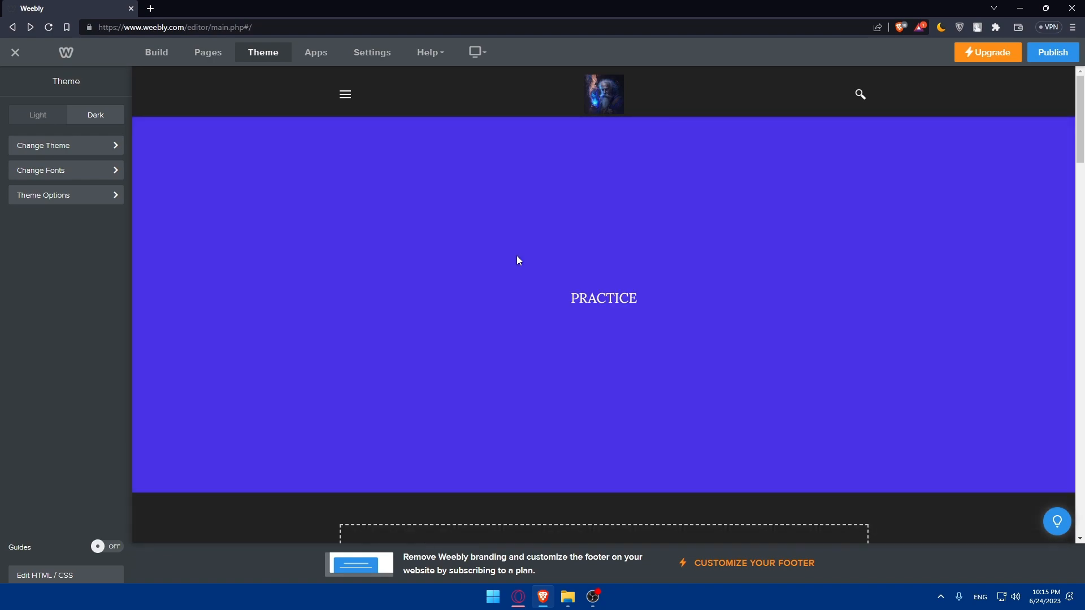
mouse_move(360, 225)
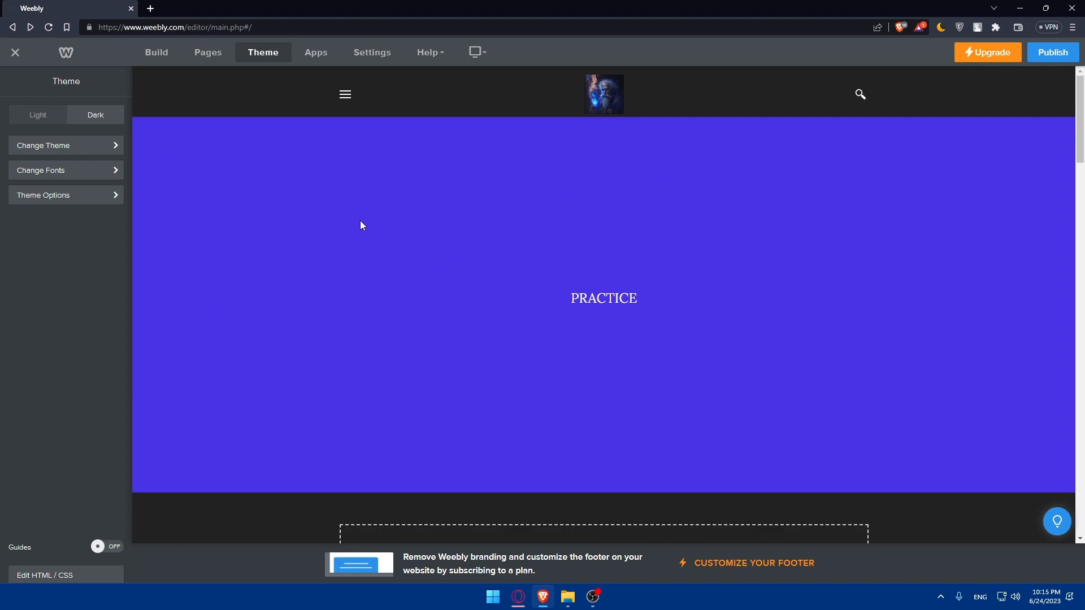
left_click(207, 52)
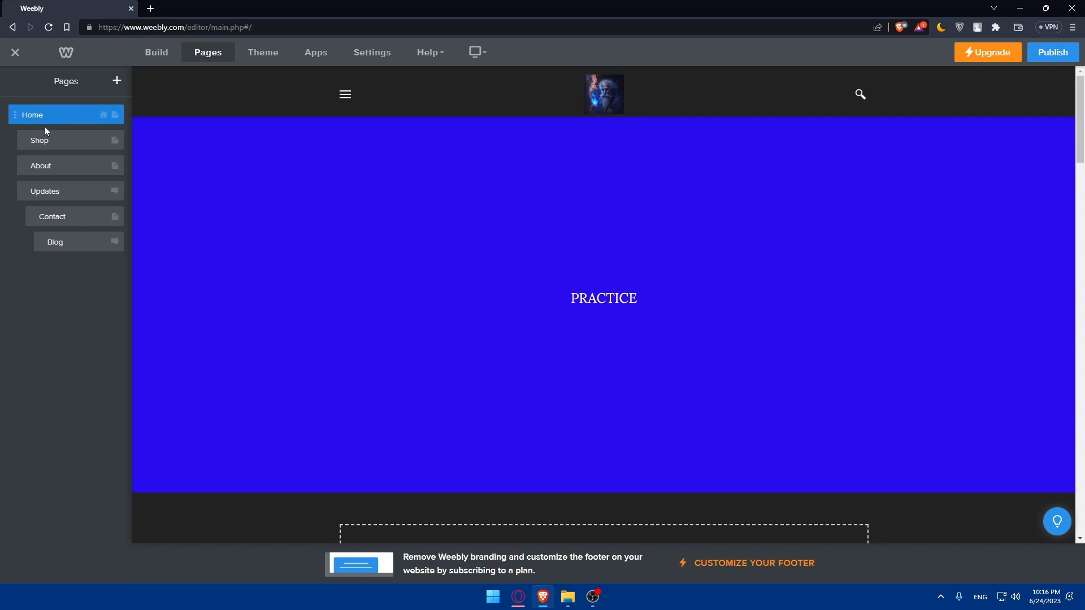
mouse_move(88, 191)
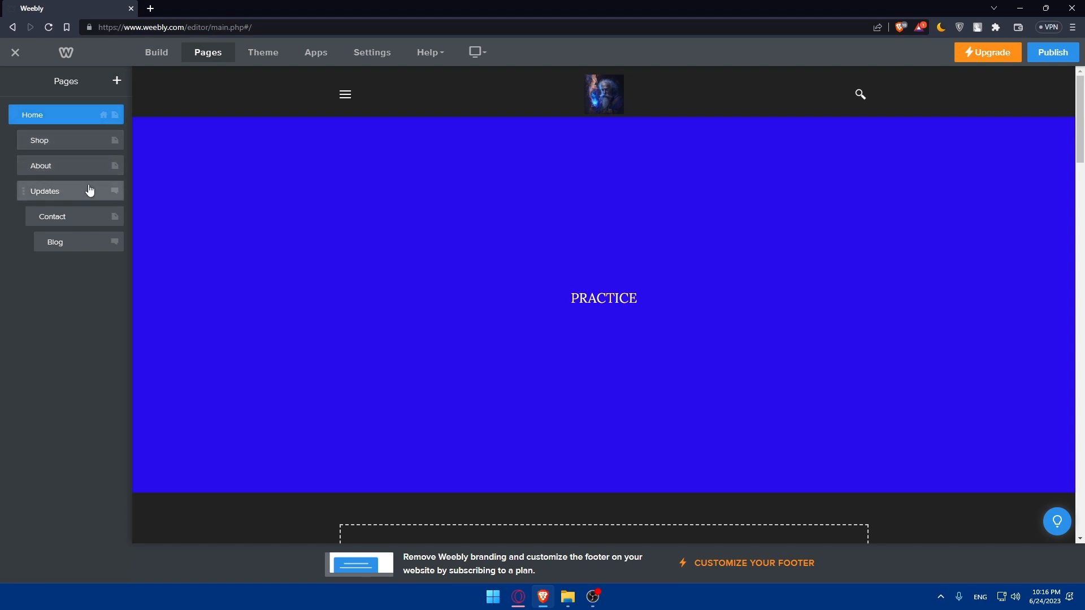
mouse_move(63, 153)
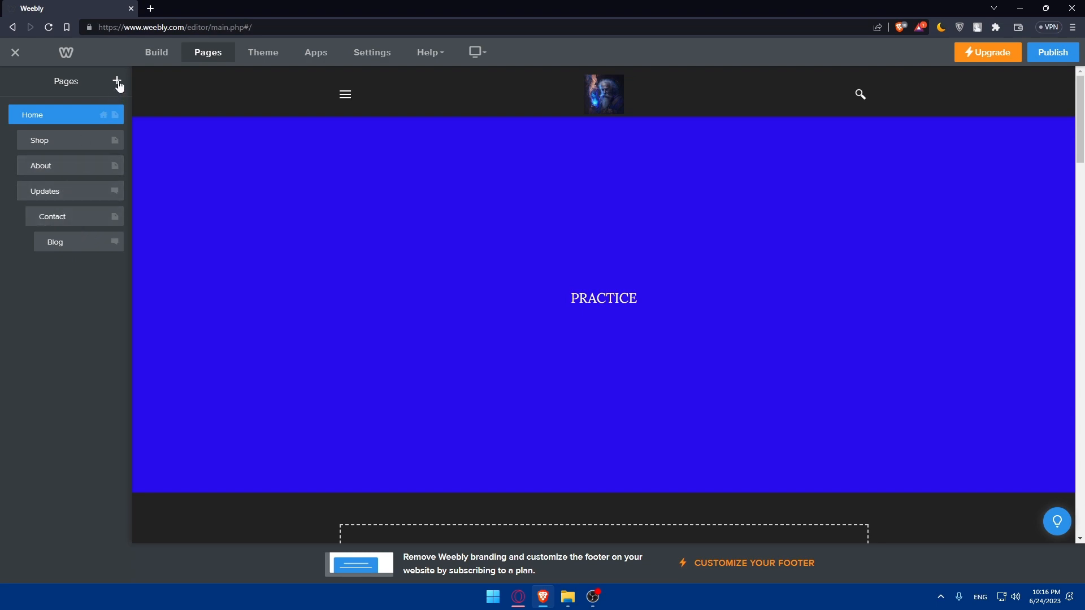
Step: Add a new Standard Page from the Pages tab
left_click(117, 81)
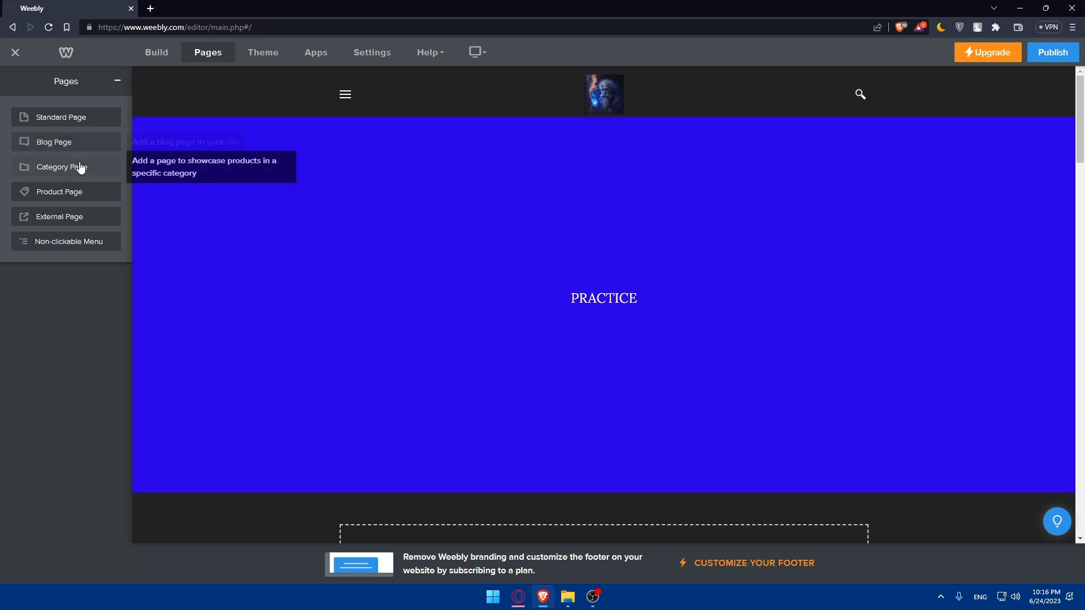
mouse_move(66, 117)
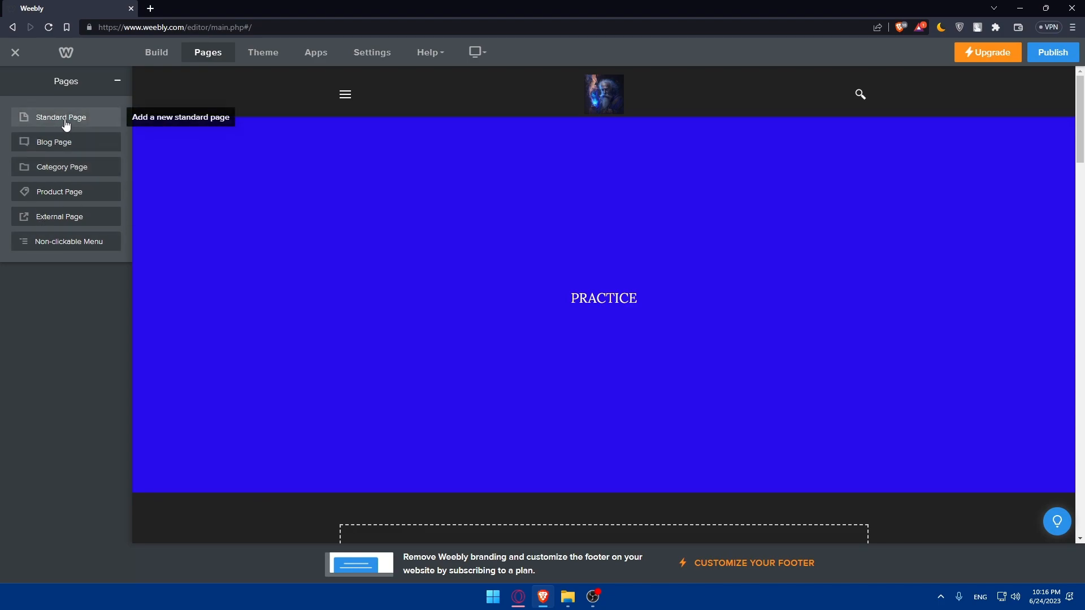
left_click(61, 117)
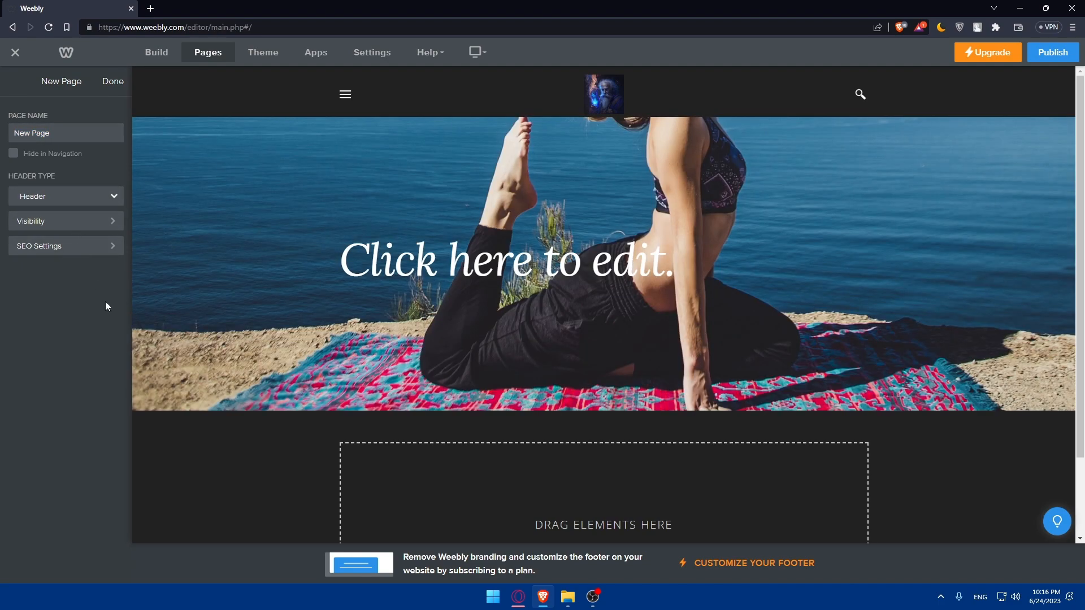
Step: Close the page settings and drag New Page below Blog at the list's end
left_click(112, 81)
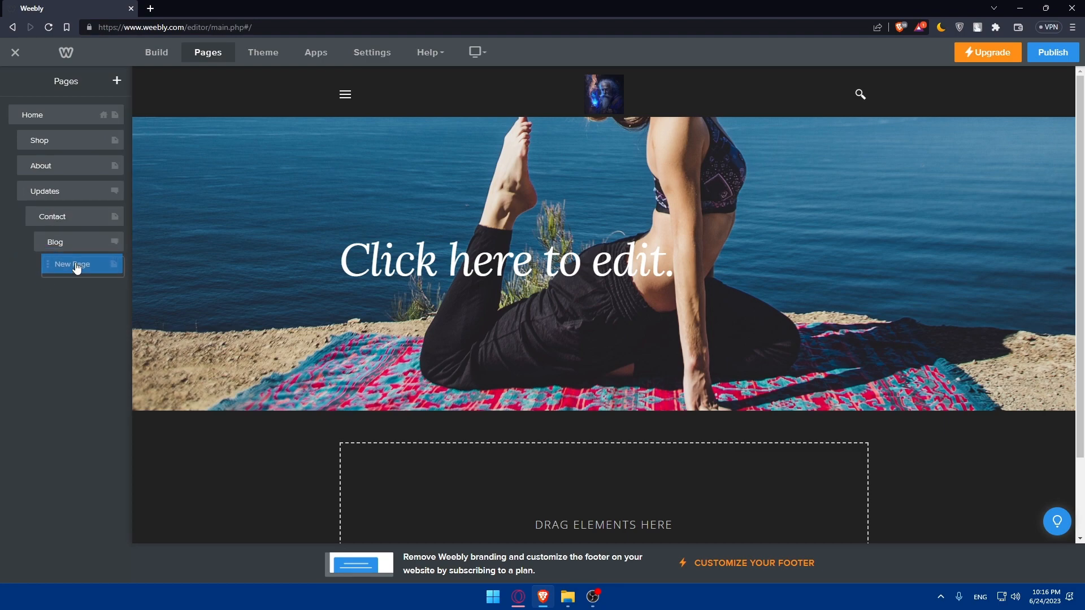
left_click_drag(73, 264, 65, 152)
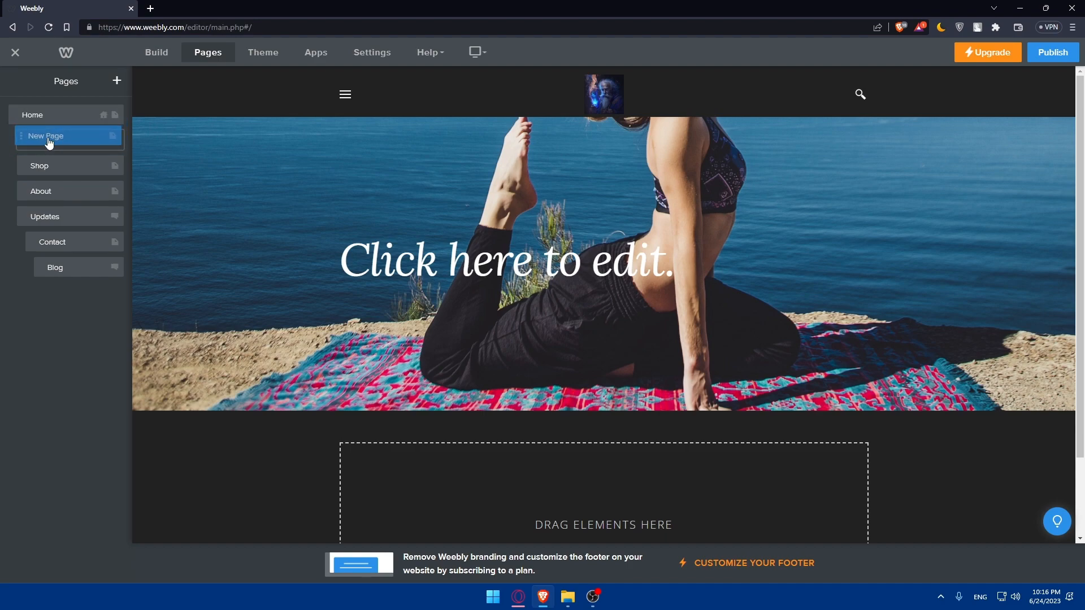
left_click_drag(46, 136, 53, 260)
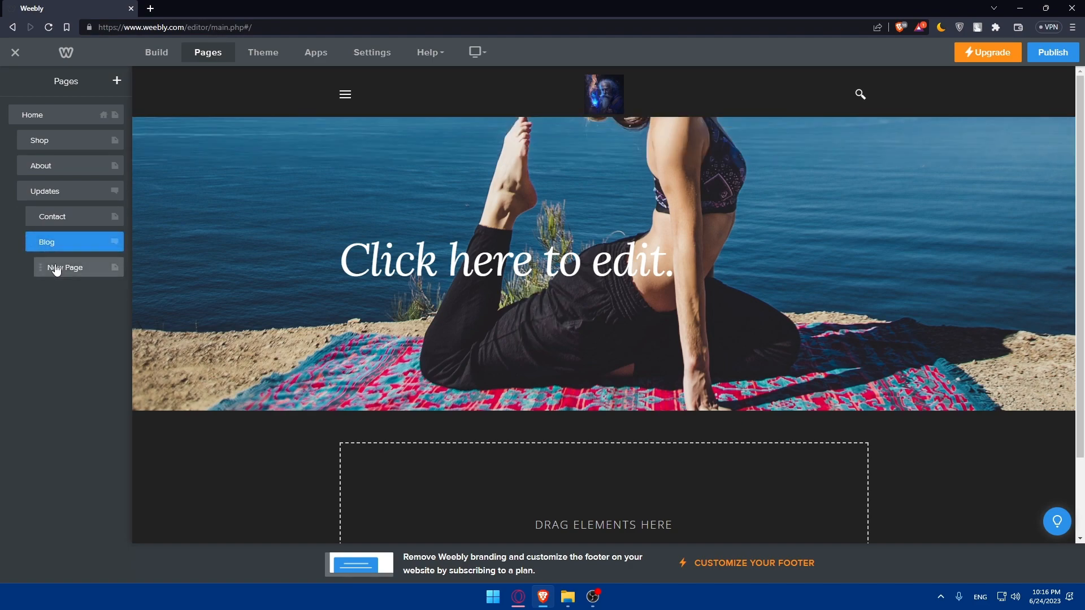
left_click(65, 267)
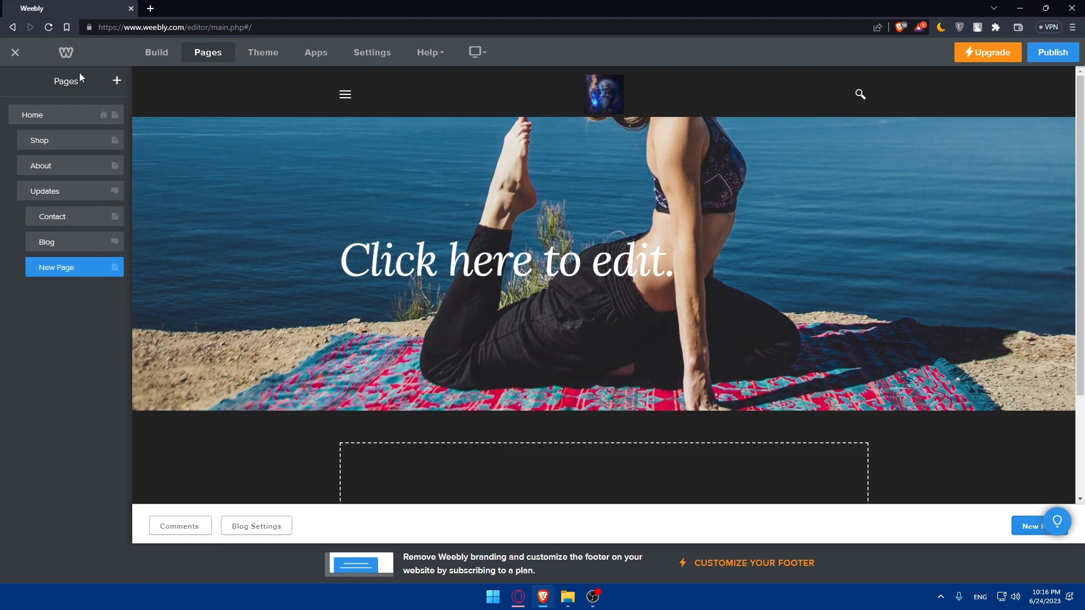
Step: Exit to the dashboard, reopen the site editor, and show the Pages list
left_click(156, 52)
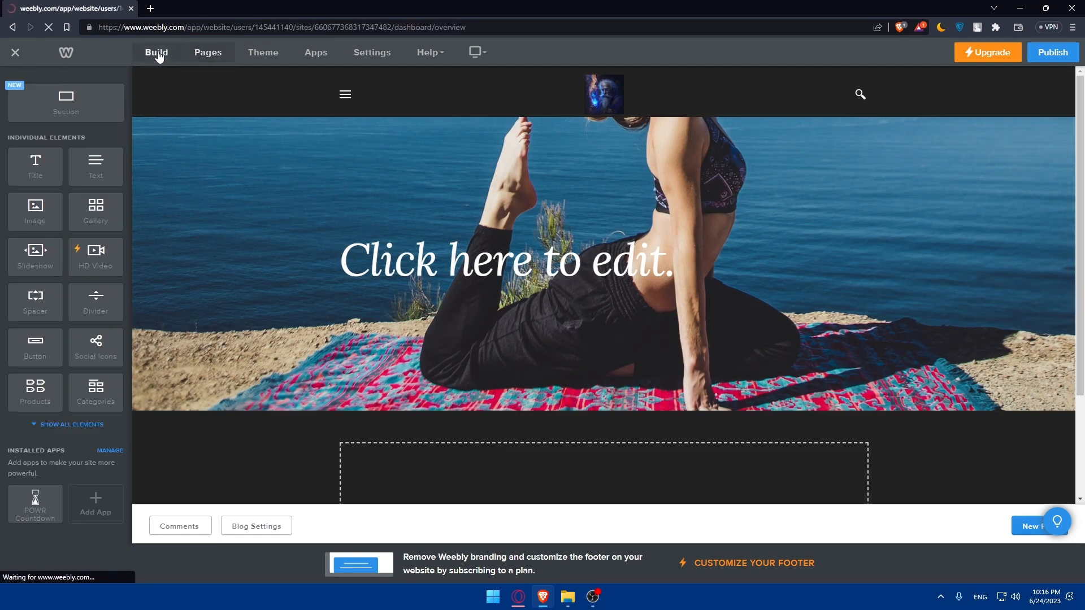
left_click(15, 53)
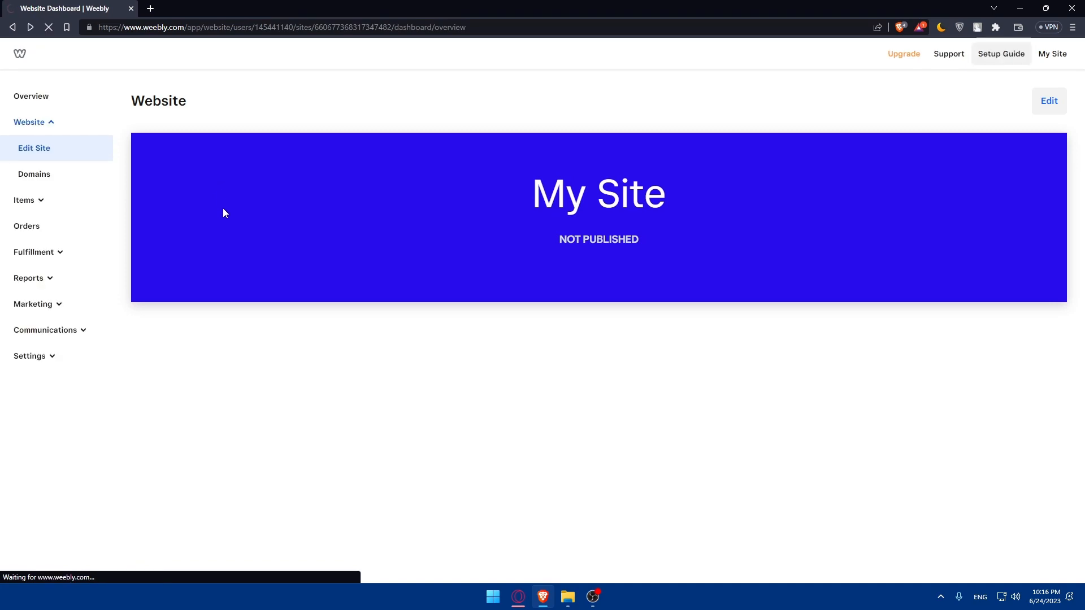
left_click(33, 148)
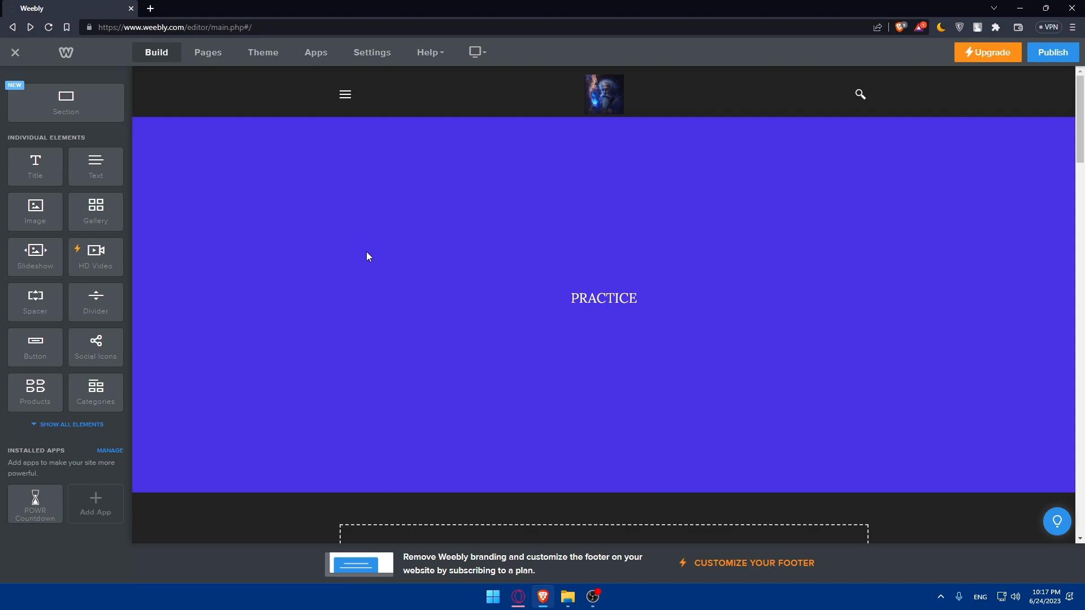
mouse_move(309, 306)
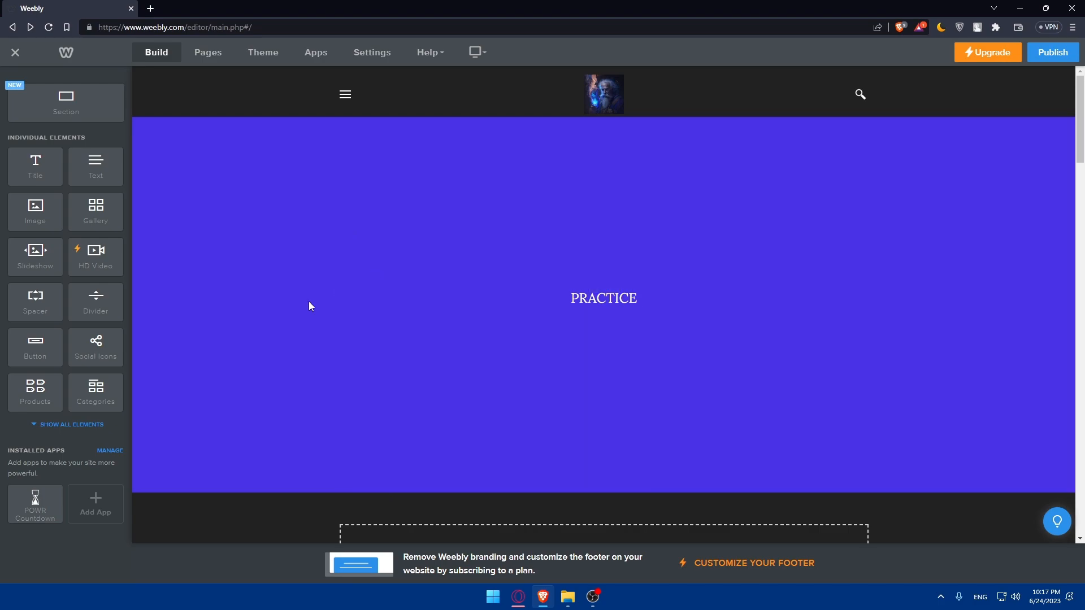
mouse_move(300, 333)
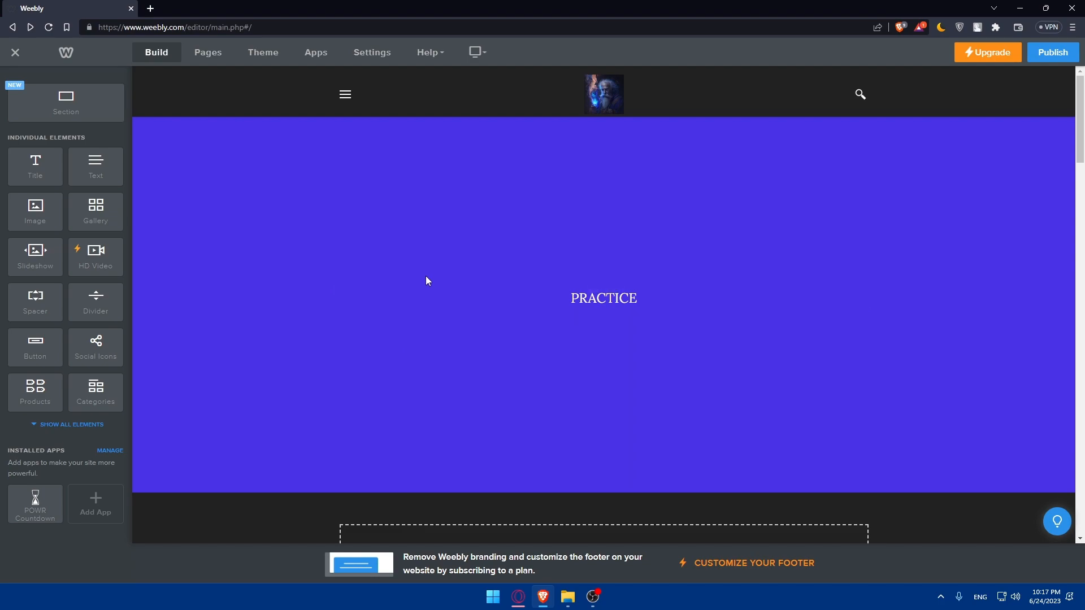
mouse_move(349, 277)
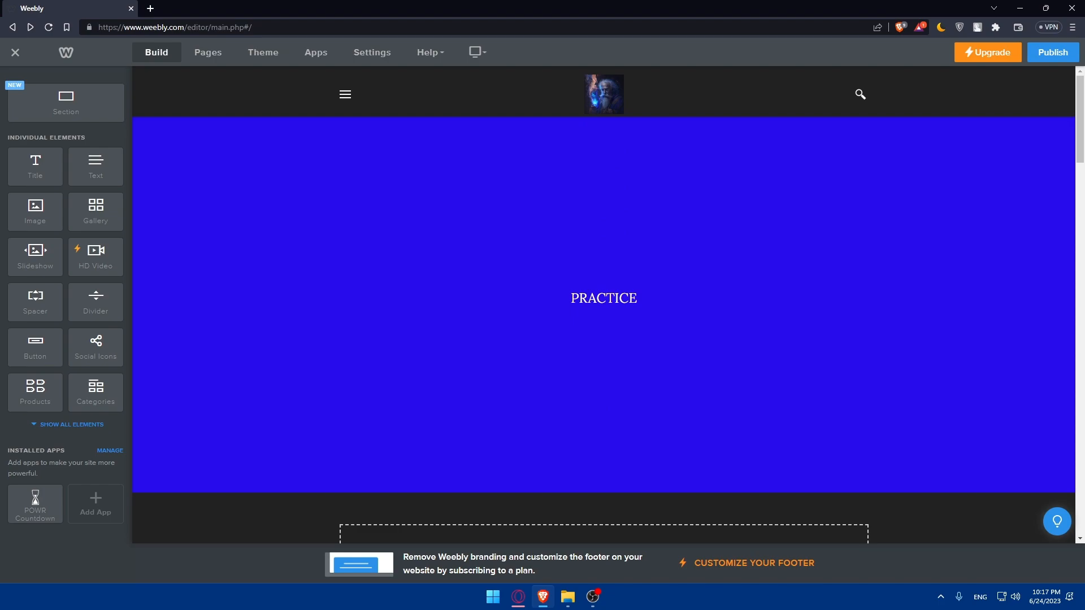
left_click(207, 52)
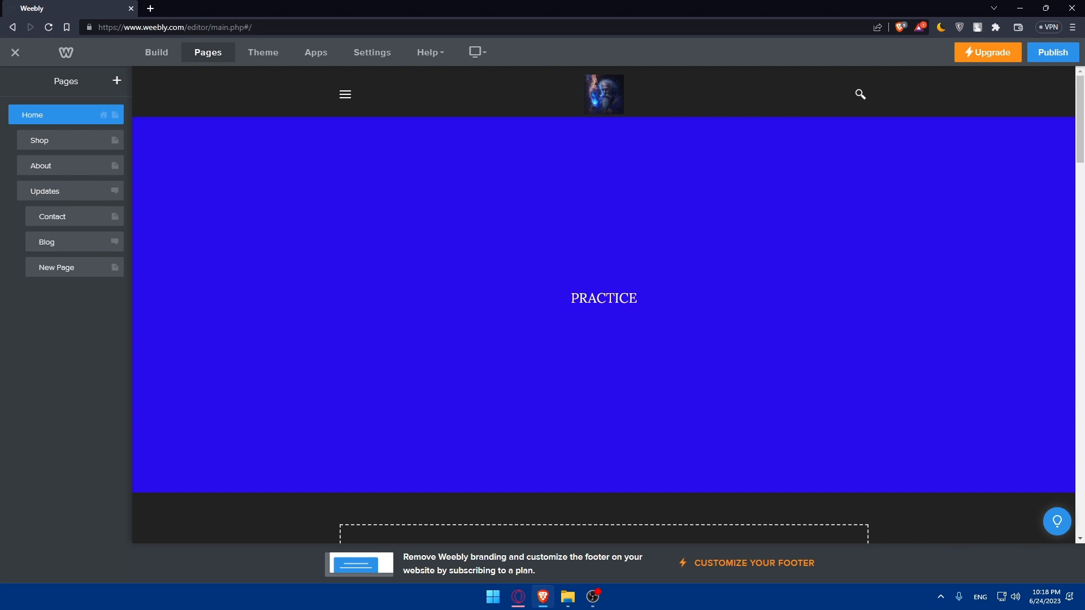
Step: Return to the Build elements and show the desktop/mobile view choices
left_click(603, 298)
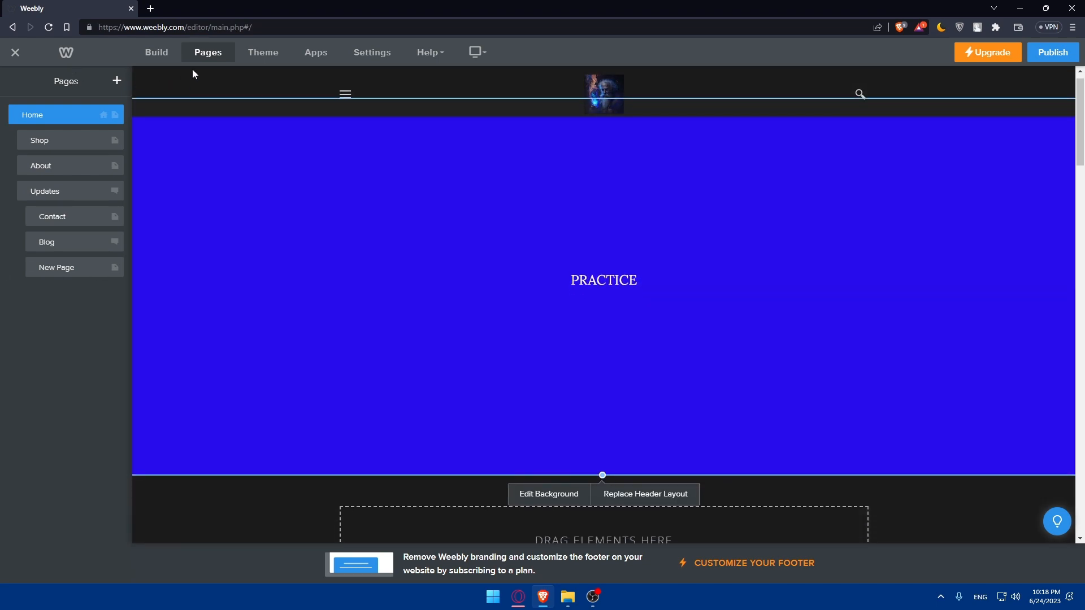
left_click(156, 52)
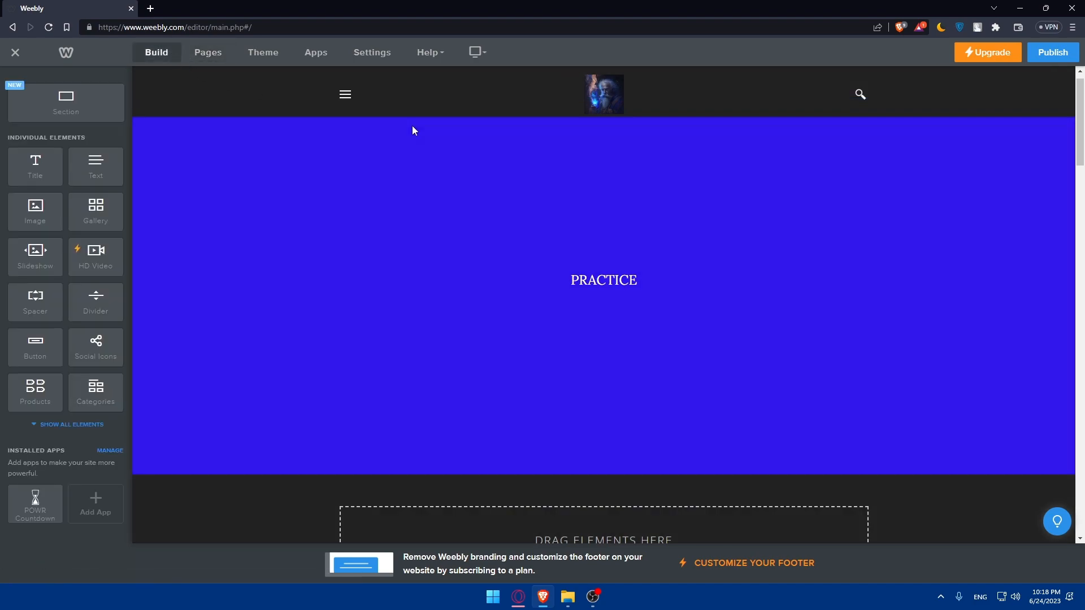
left_click(477, 52)
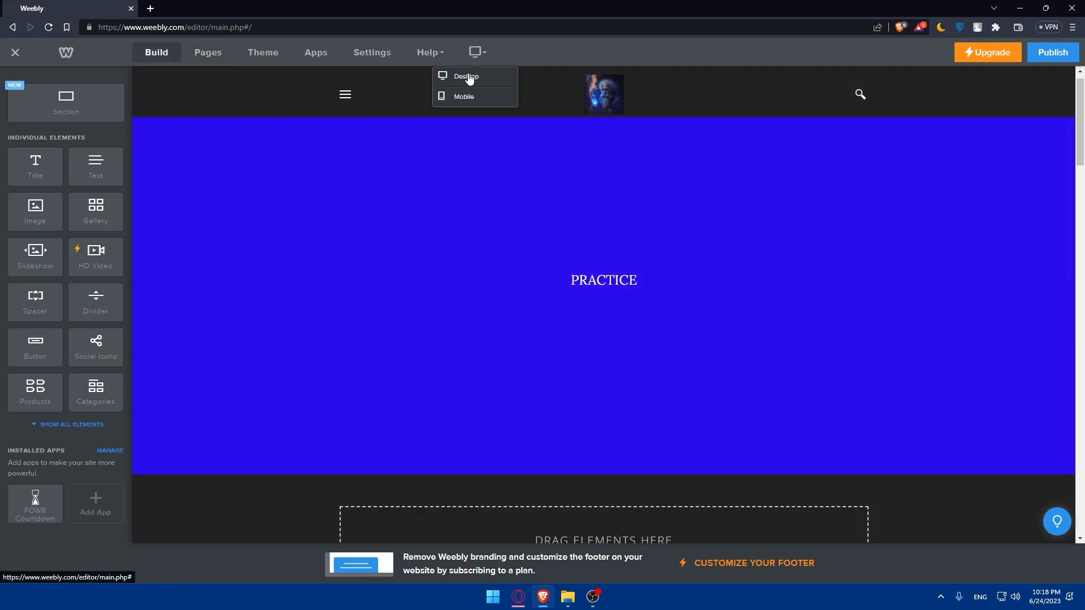
Step: Preview the home page in Mobile view, then switch back to Desktop
left_click(463, 96)
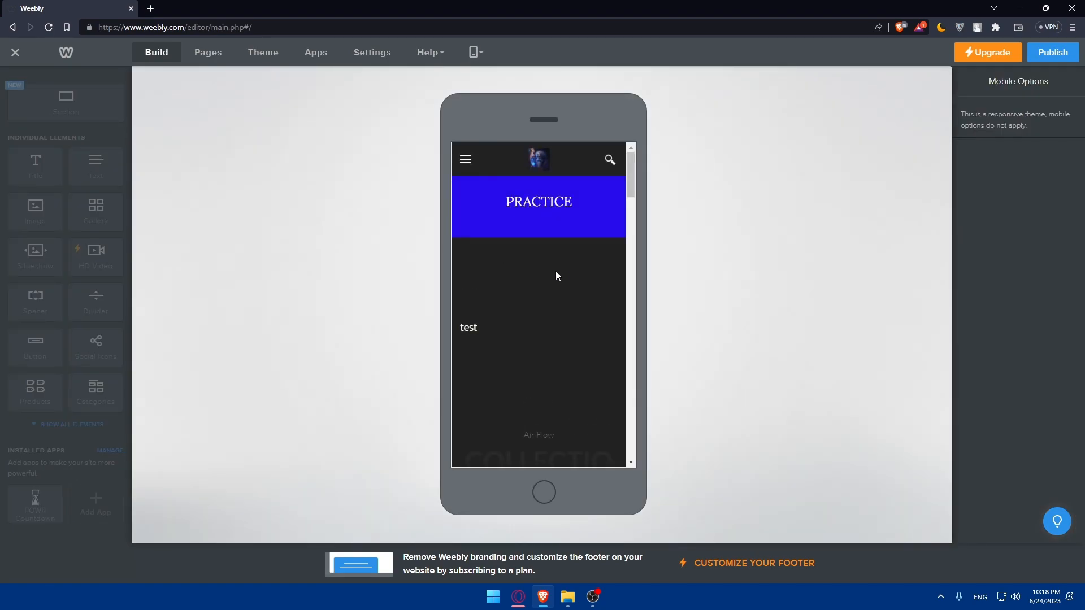
mouse_move(563, 307)
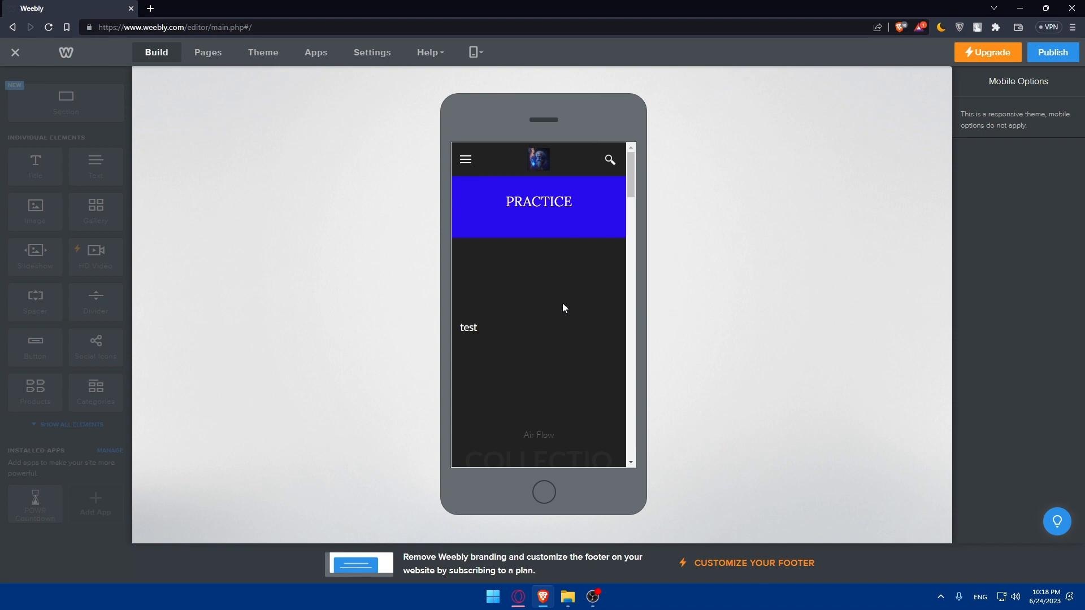
mouse_move(581, 291)
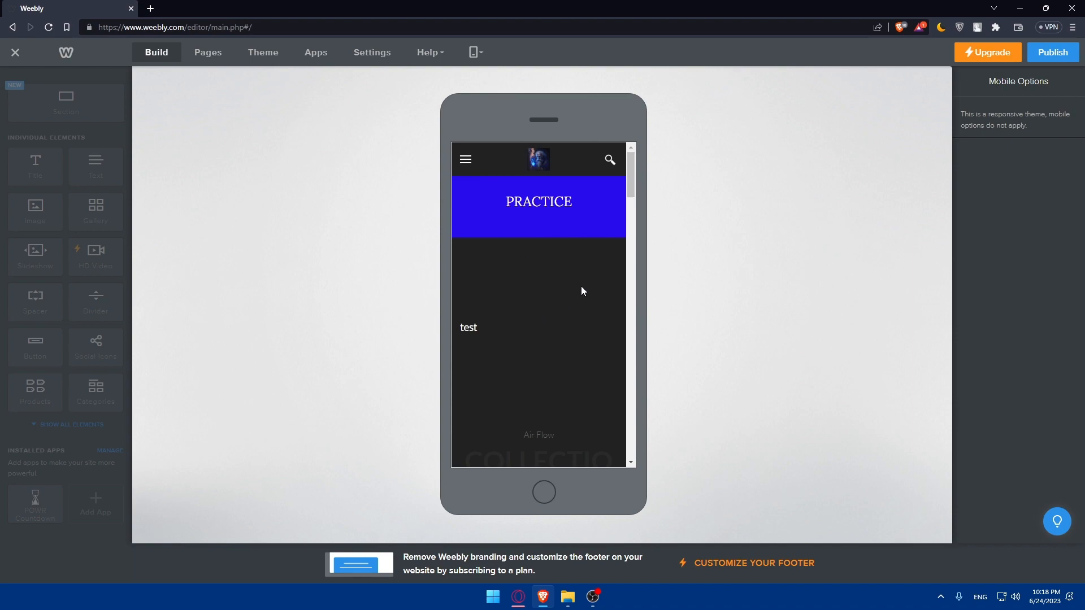
mouse_move(602, 313)
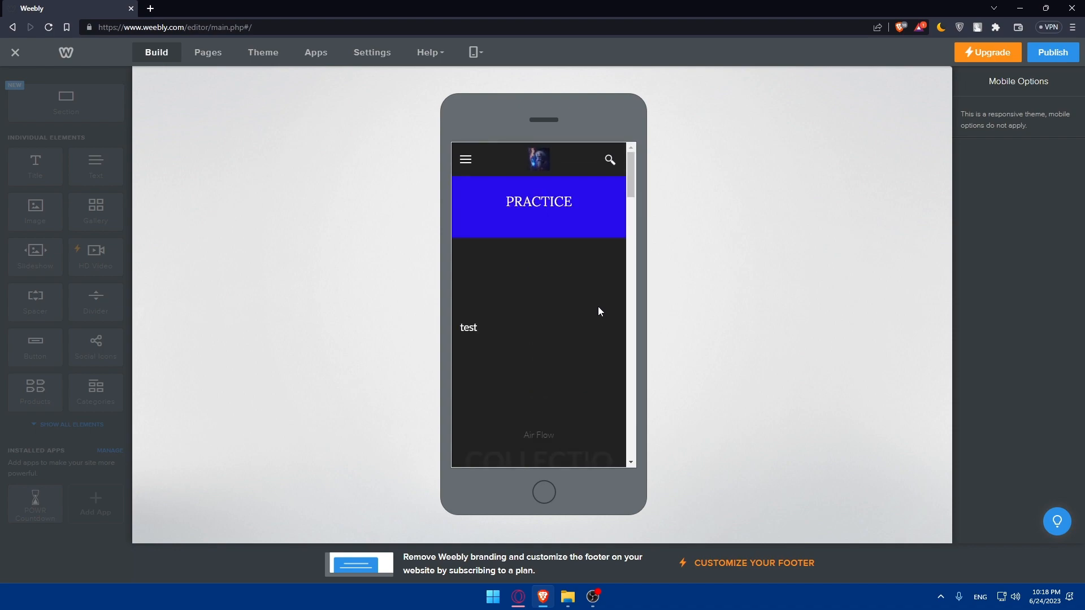
mouse_move(598, 306)
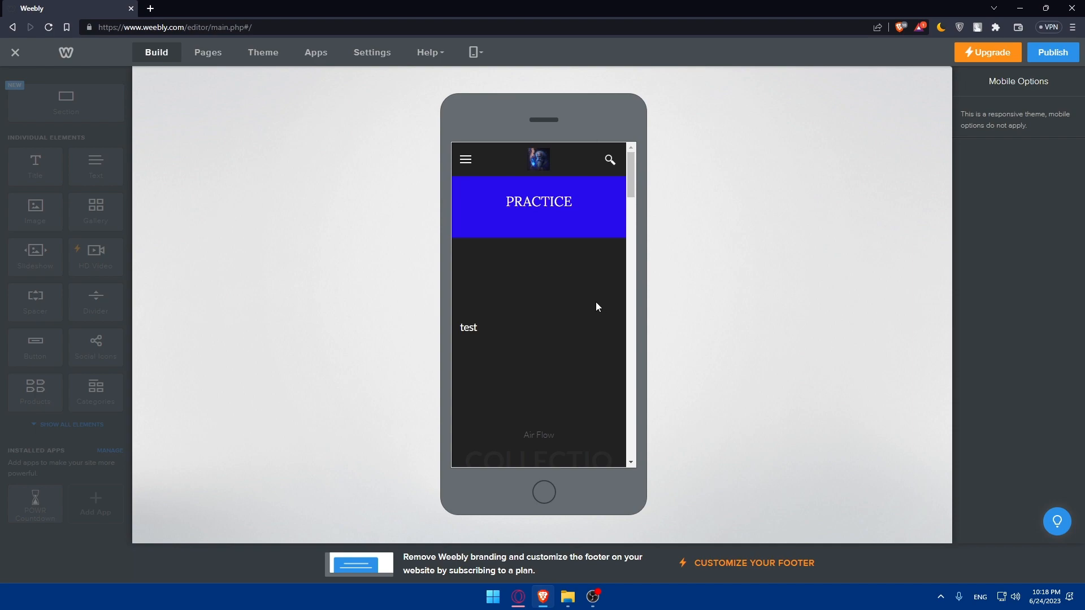
mouse_move(605, 298)
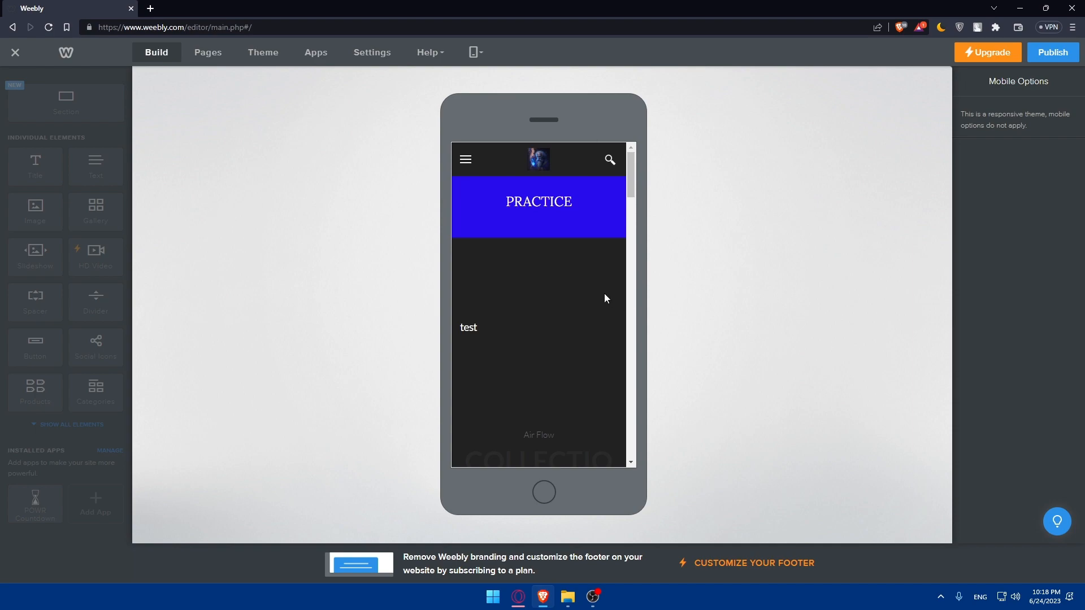
mouse_move(618, 287)
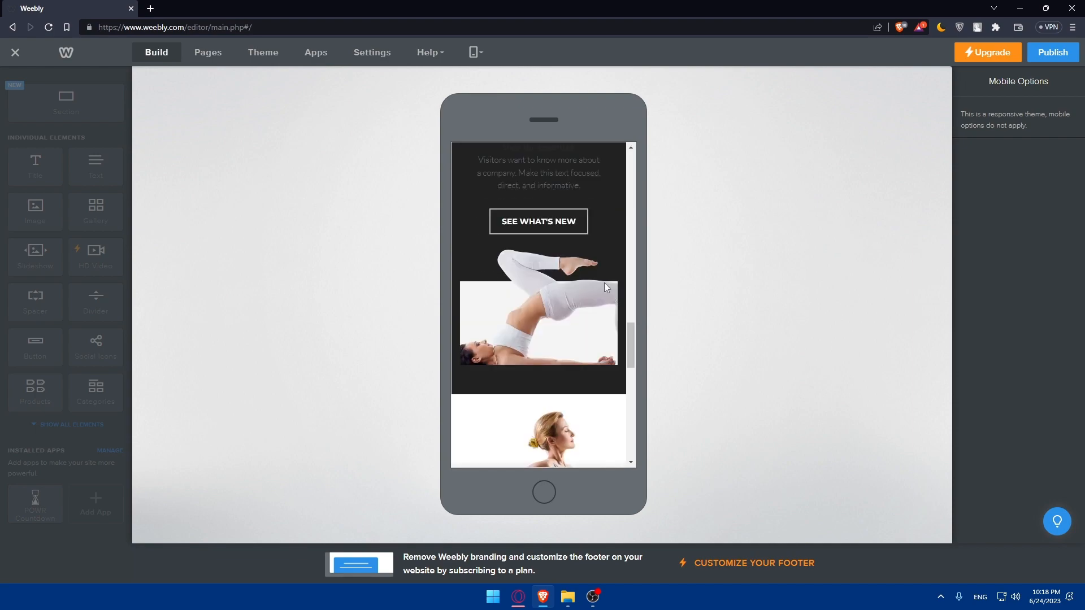
left_click(473, 52)
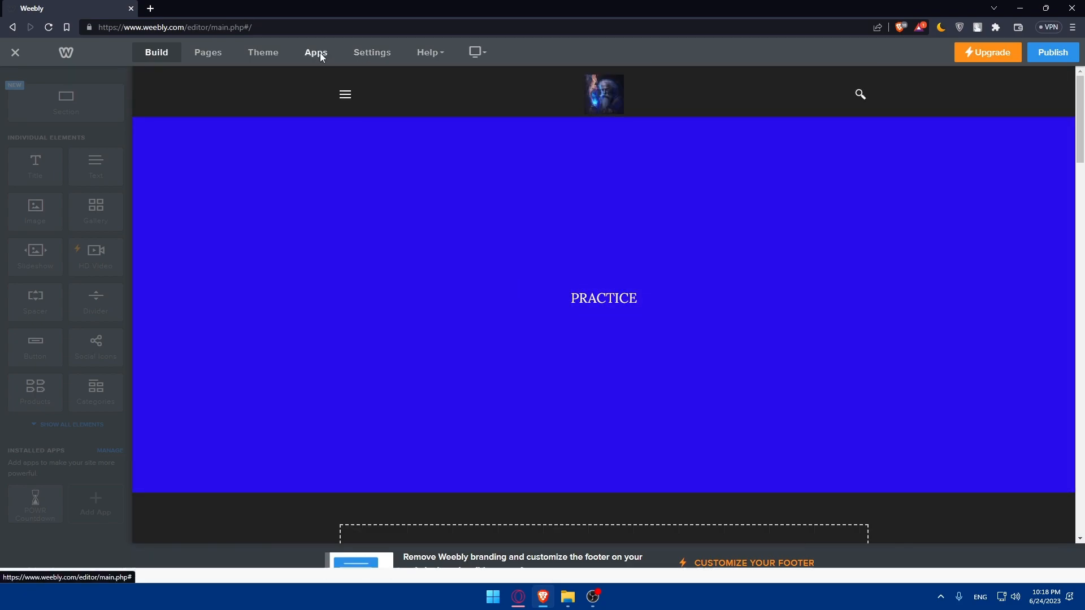
left_click(315, 52)
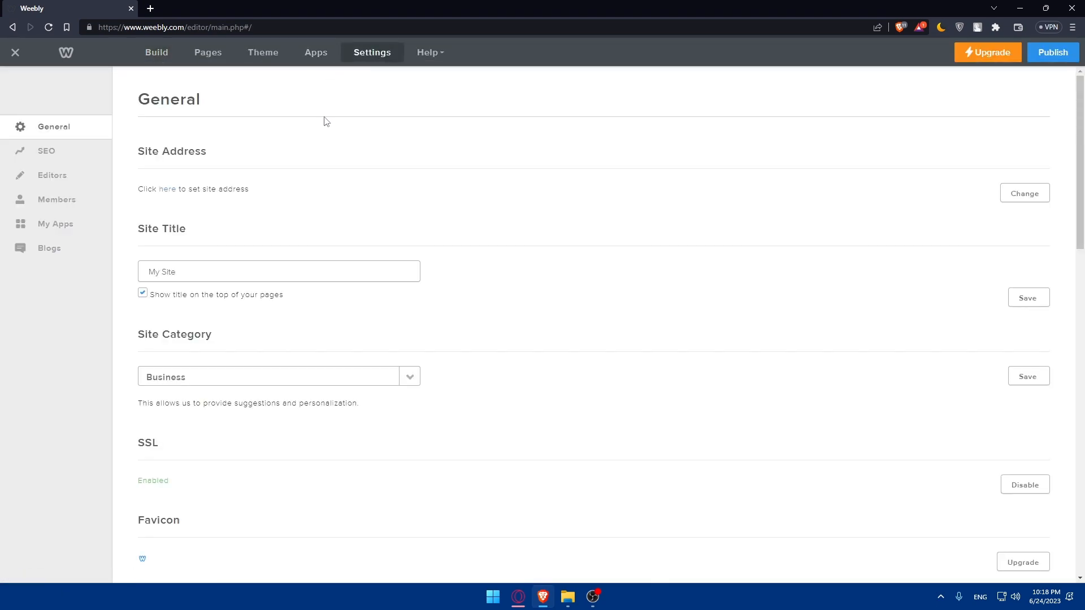
mouse_move(132, 152)
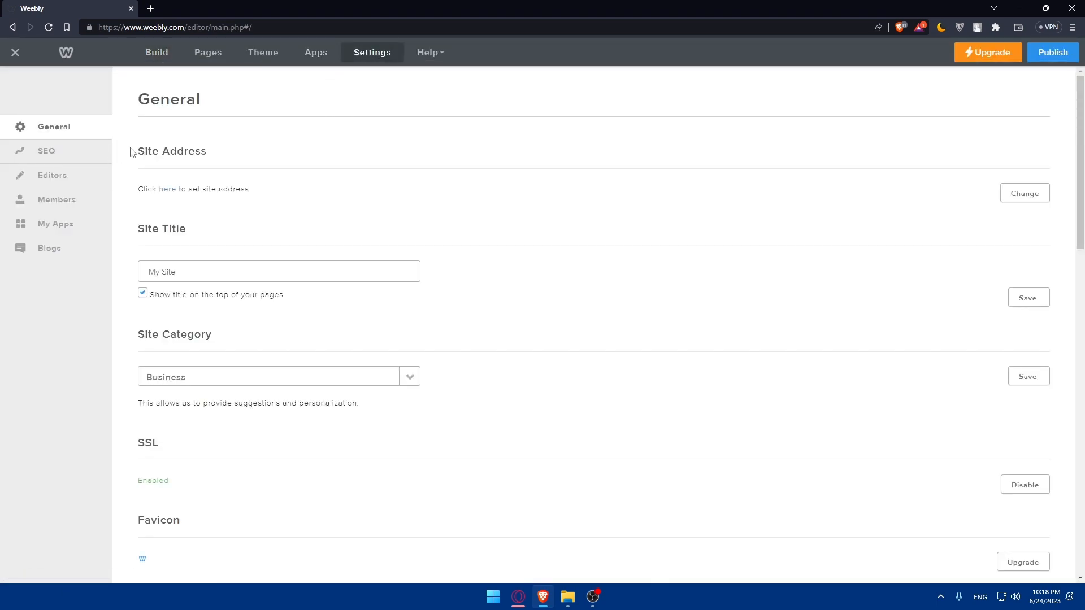
mouse_move(666, 73)
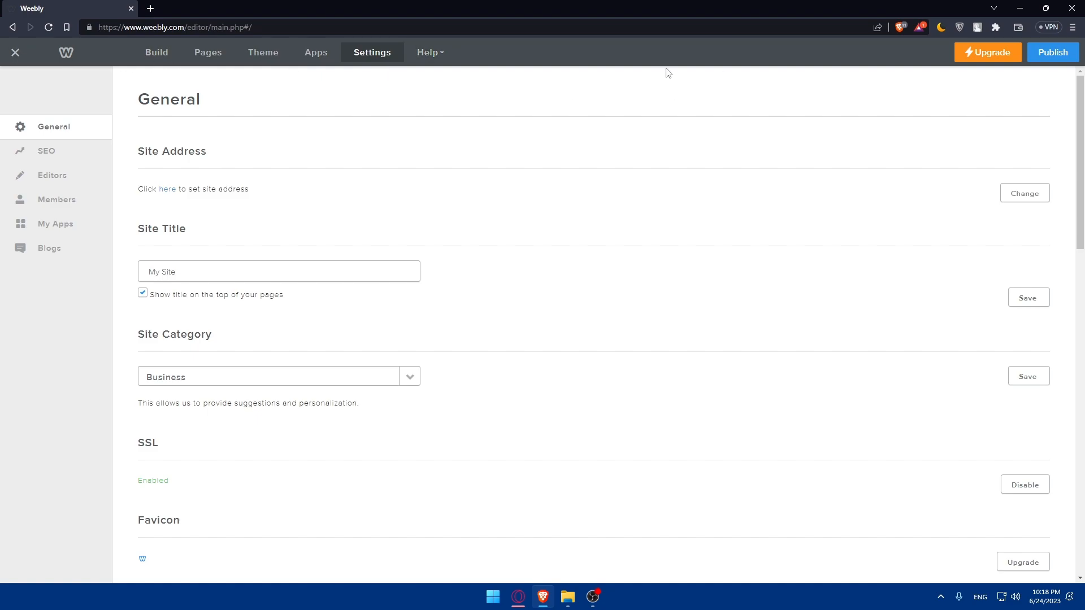
left_click(156, 52)
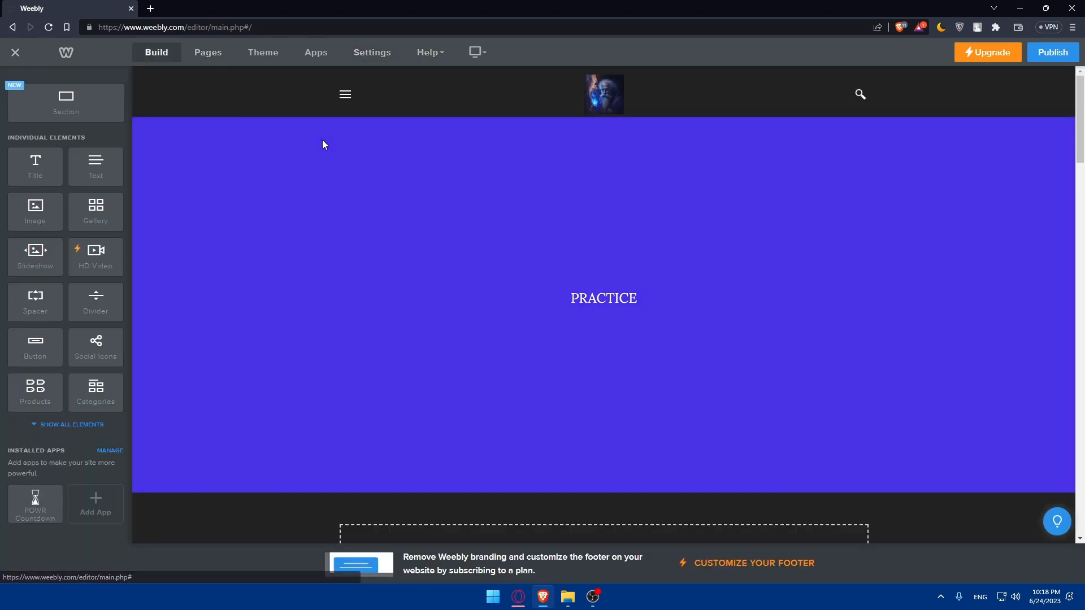
left_click(429, 52)
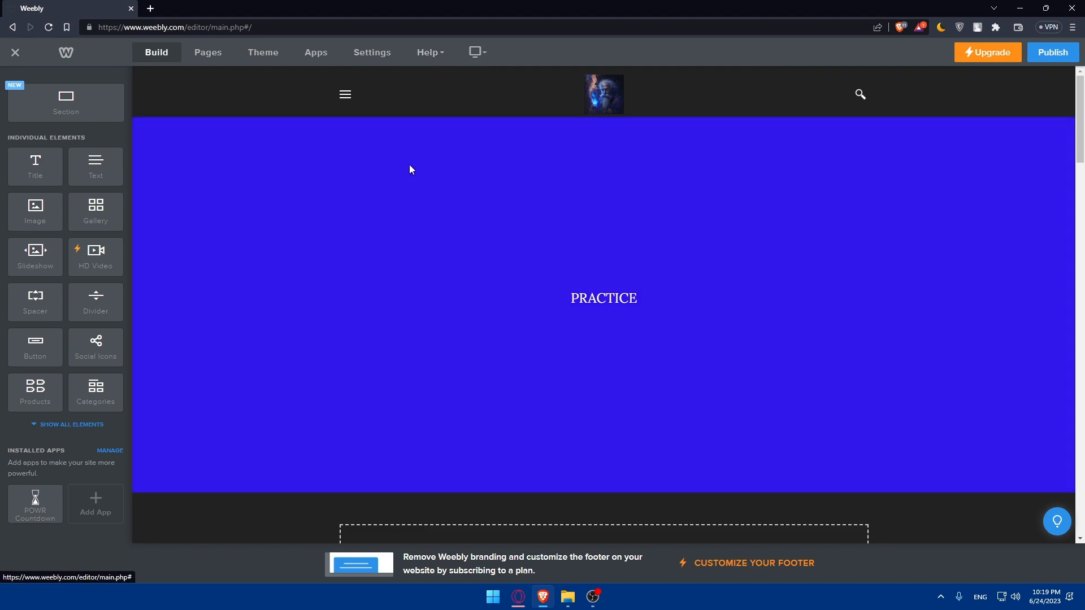
mouse_move(1052, 52)
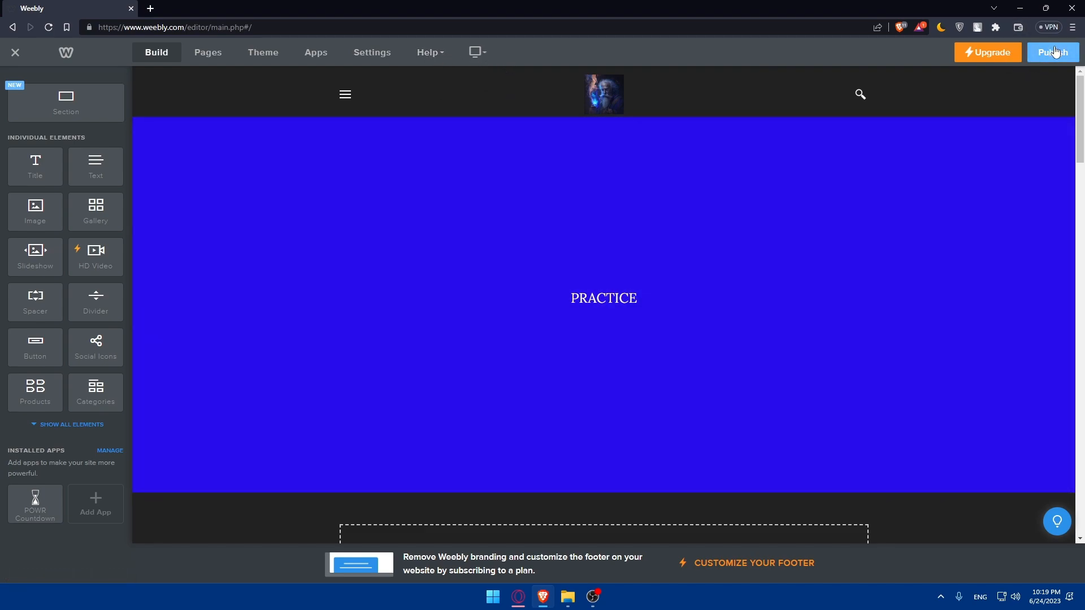
mouse_move(1023, 61)
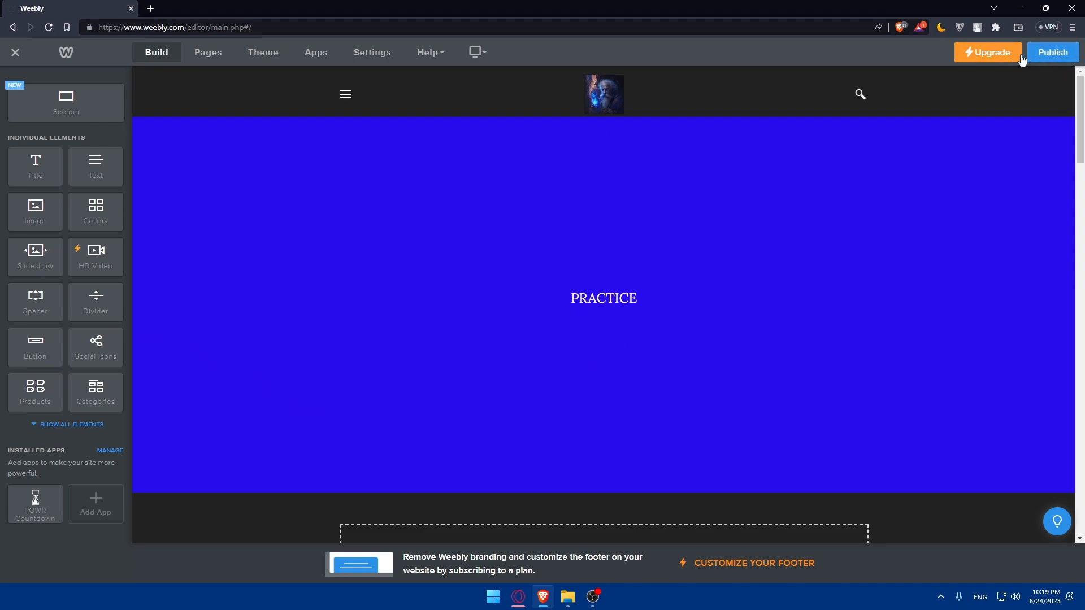
mouse_move(1031, 68)
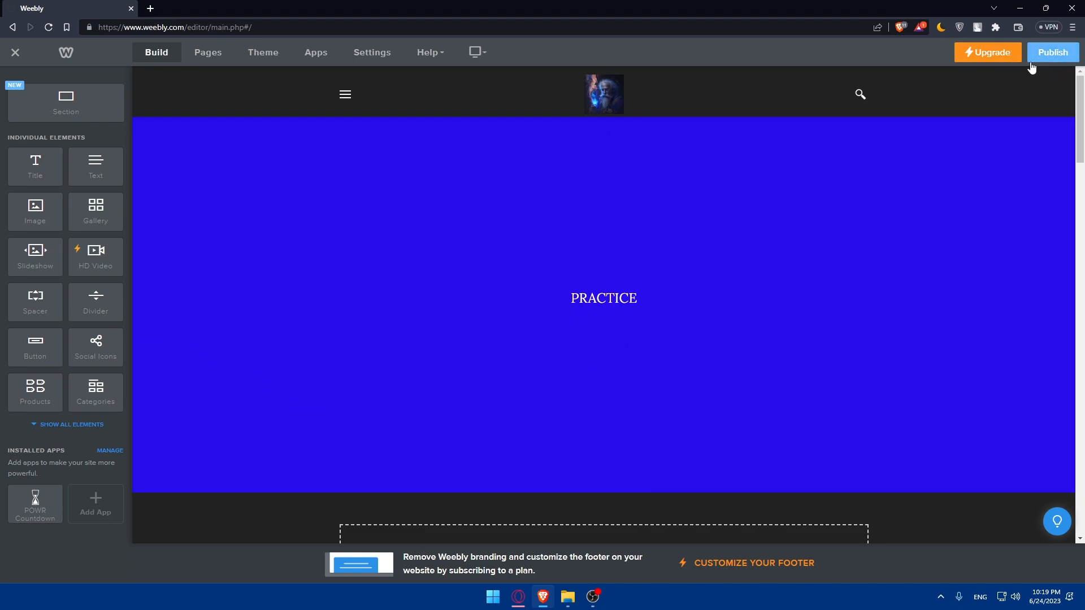